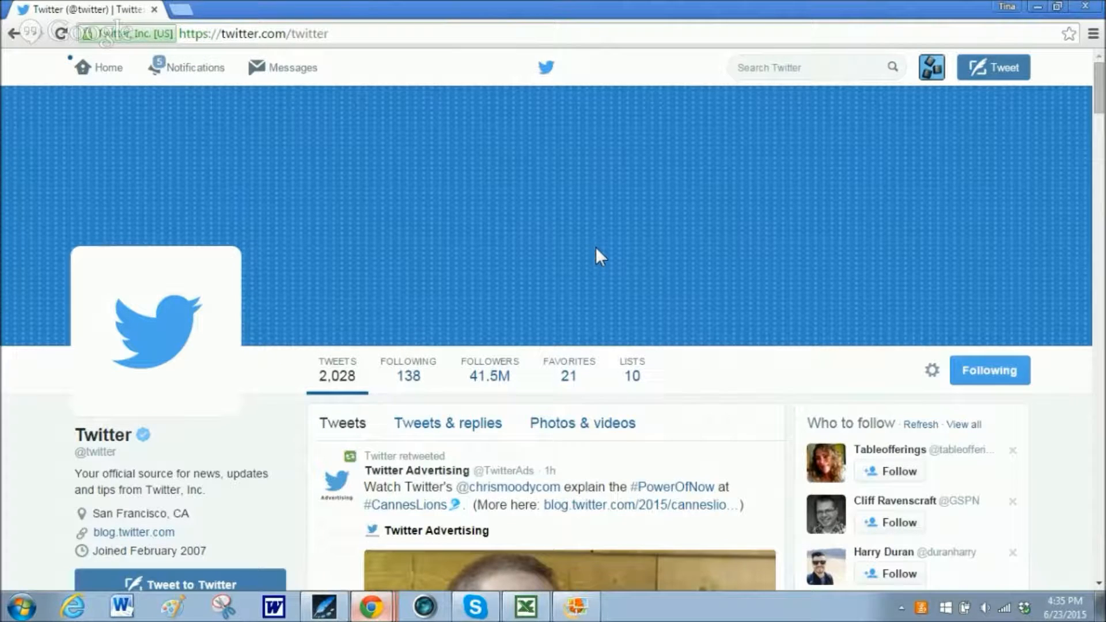
mouse_move(614, 253)
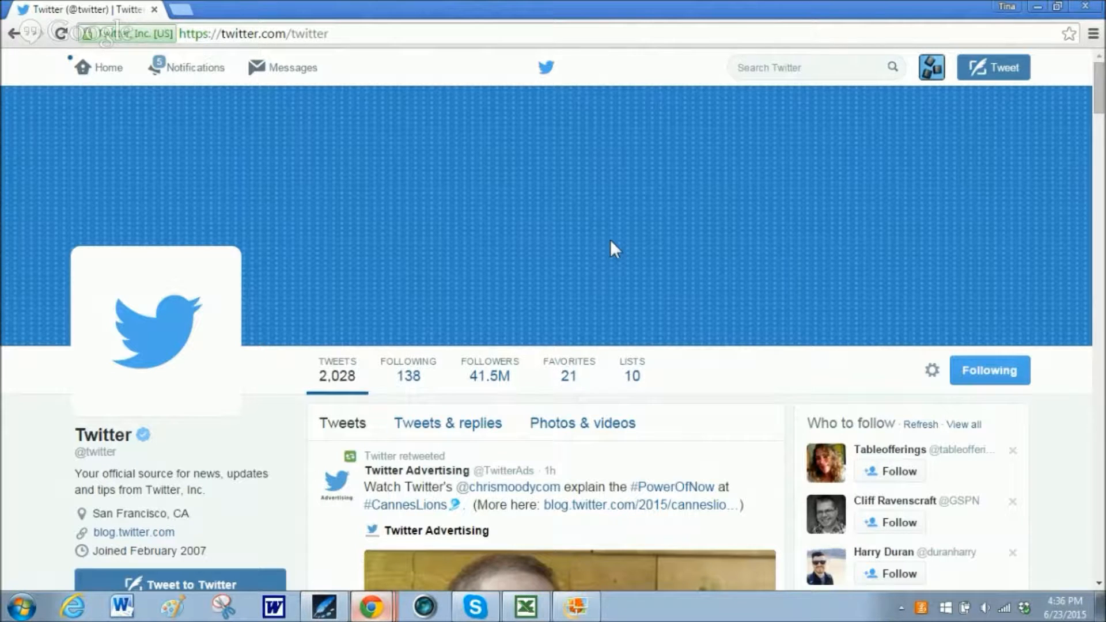
Navigate from the home timeline to the account menu's Lists page, which shows no lists yet.
click(96, 67)
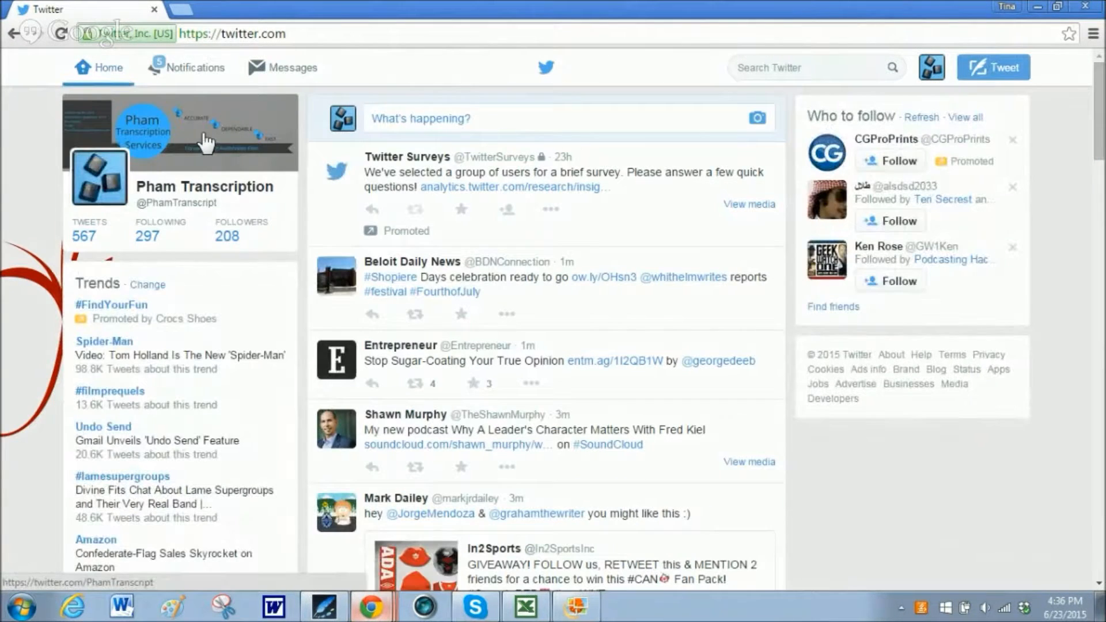
scroll(down, 3)
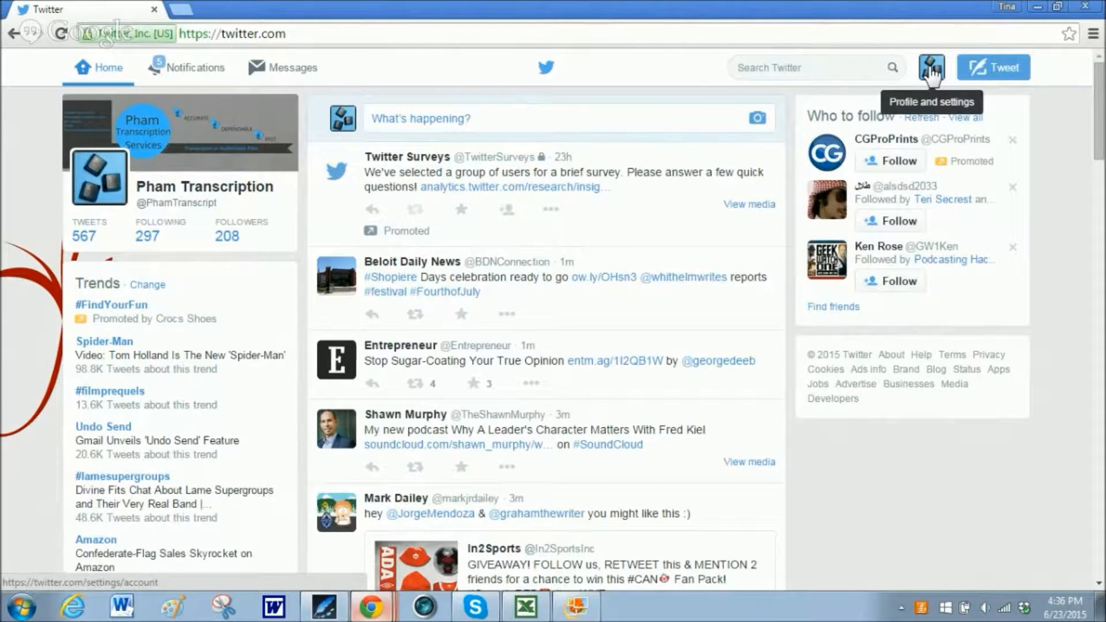
click(931, 67)
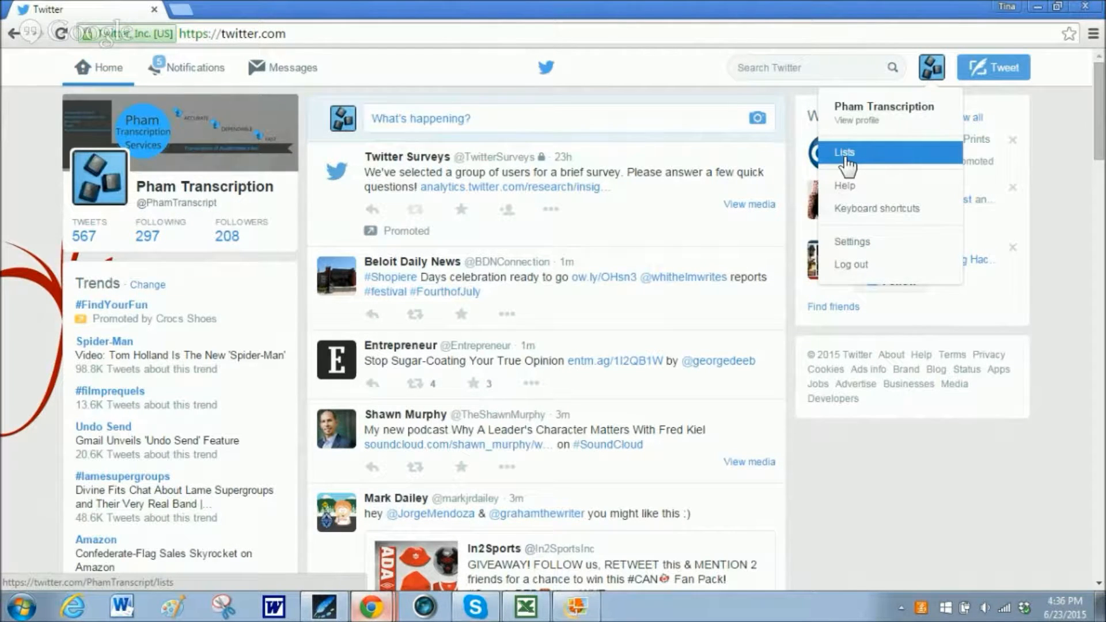
click(844, 152)
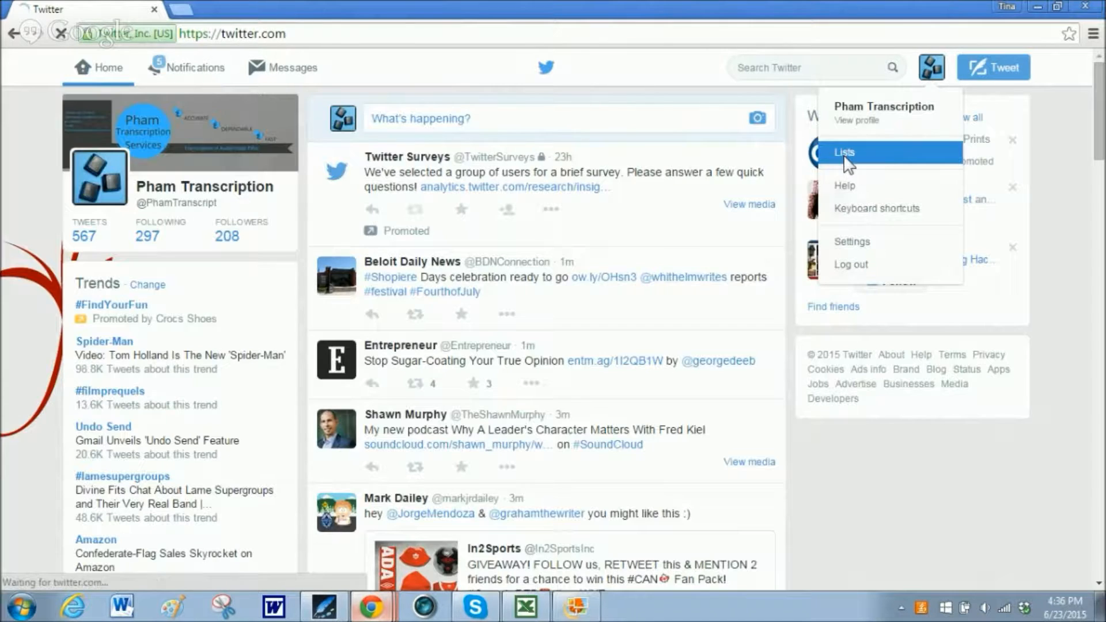
click(846, 153)
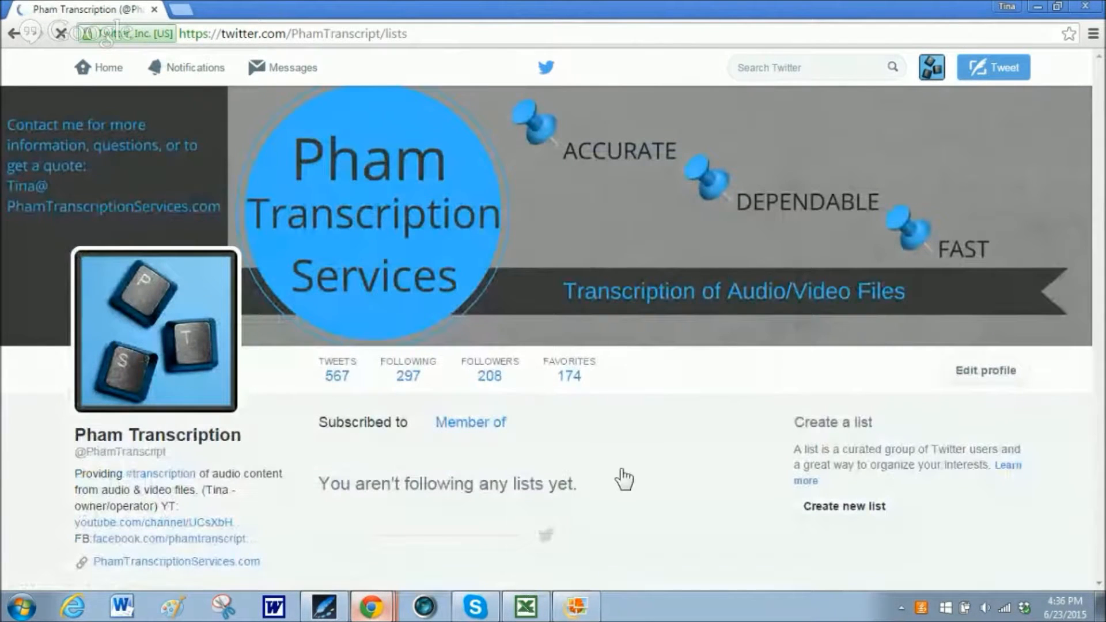
Switch to the 'Member of' view and browse lists like hashtag Podcast and Reliability.
scroll(down, 3)
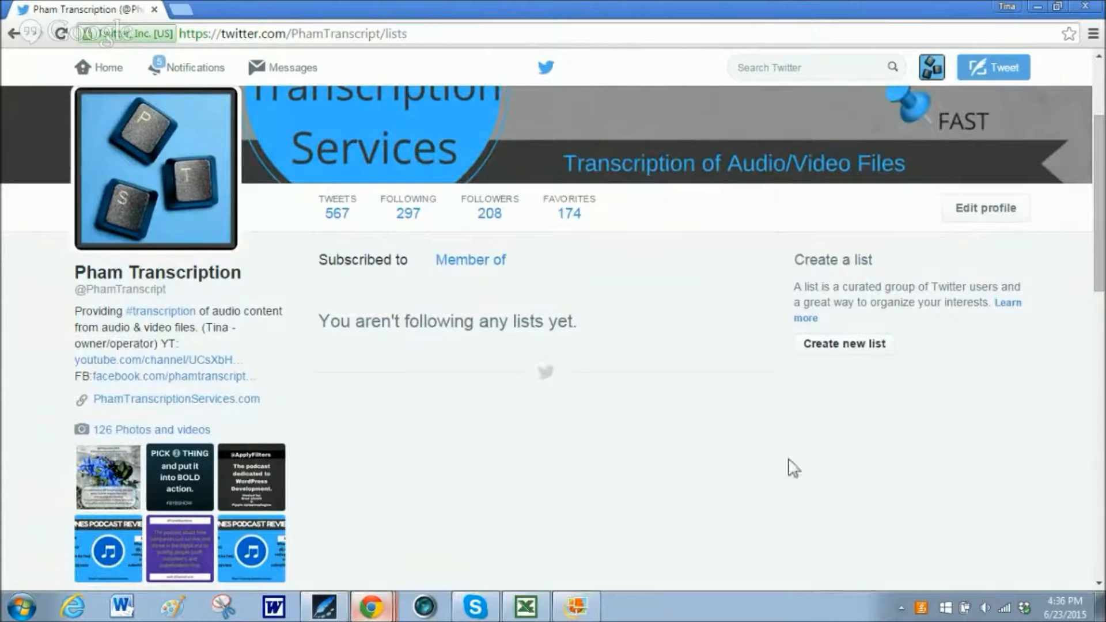
mouse_move(356, 272)
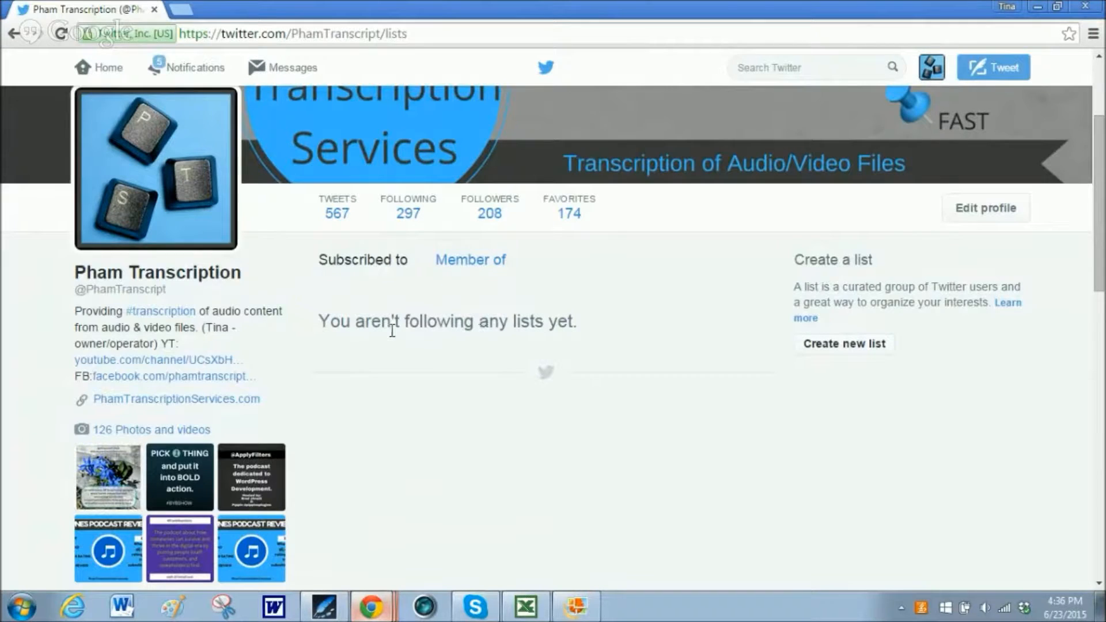
mouse_move(538, 341)
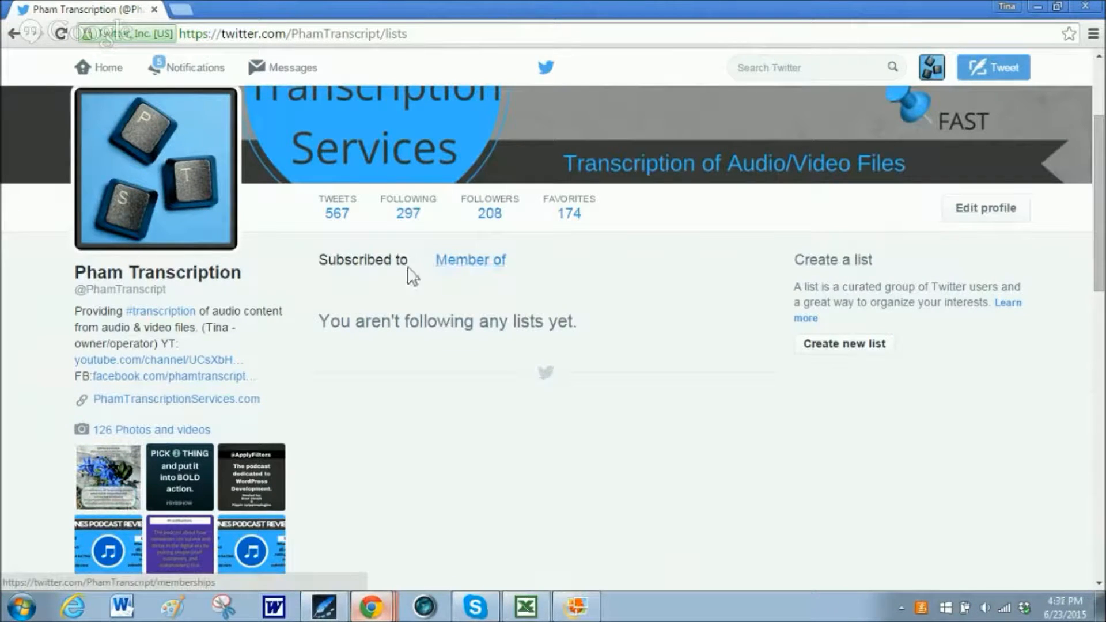
click(470, 259)
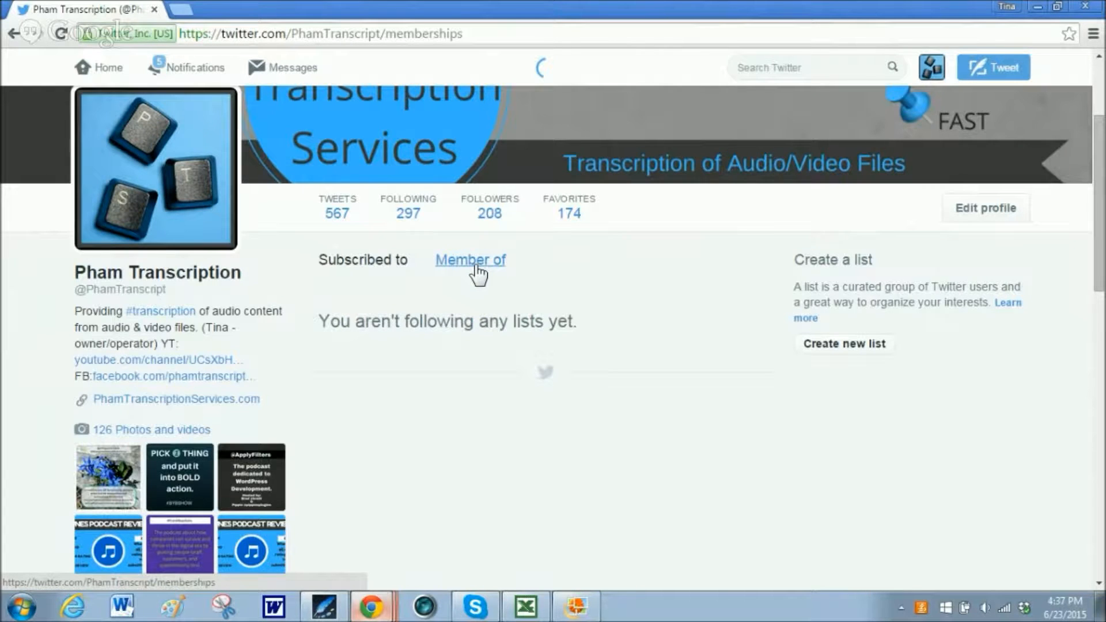
click(471, 259)
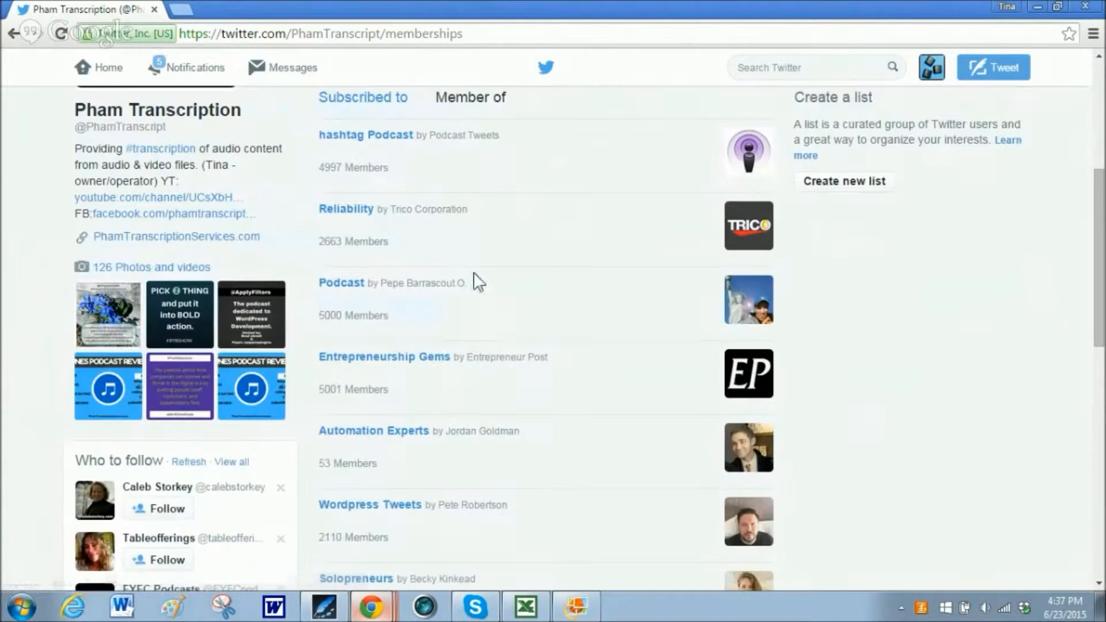
scroll(down, 3)
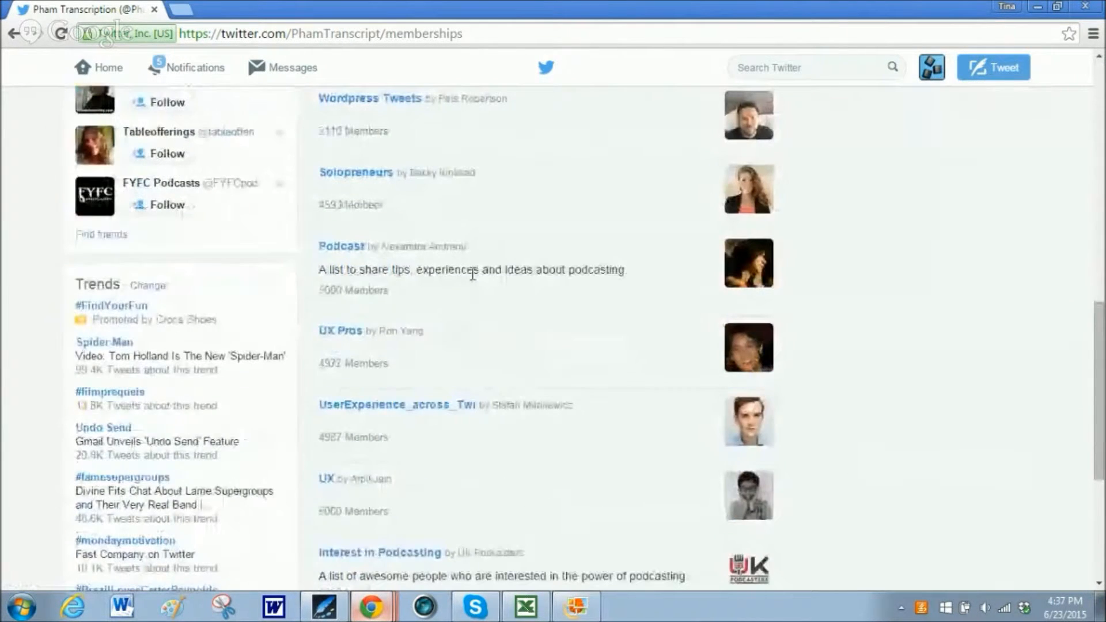
scroll(up, 3)
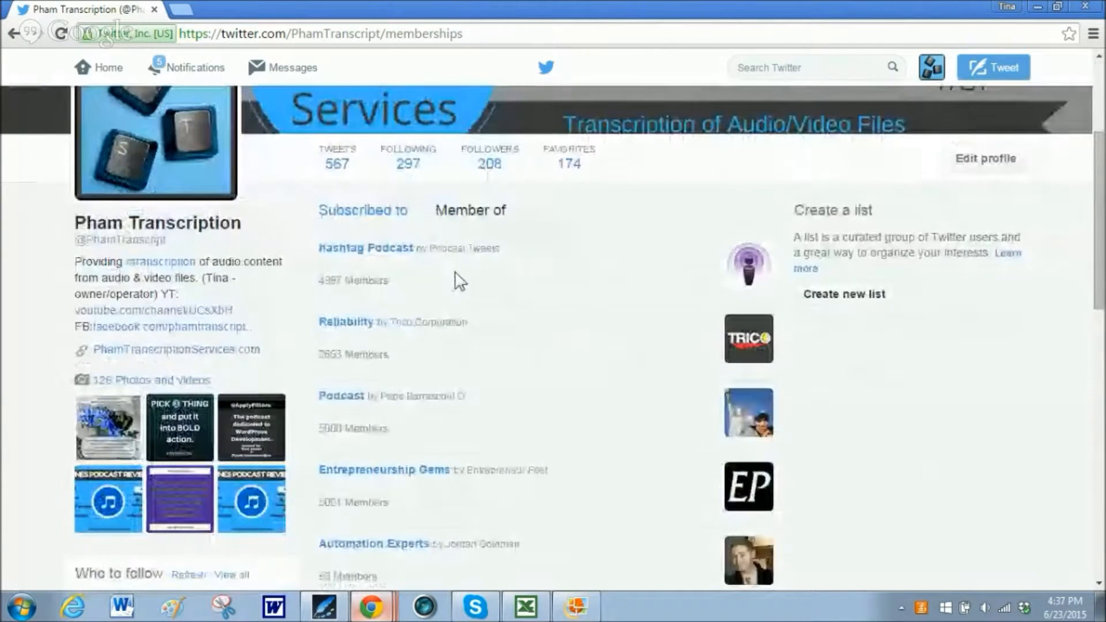
scroll(down, 3)
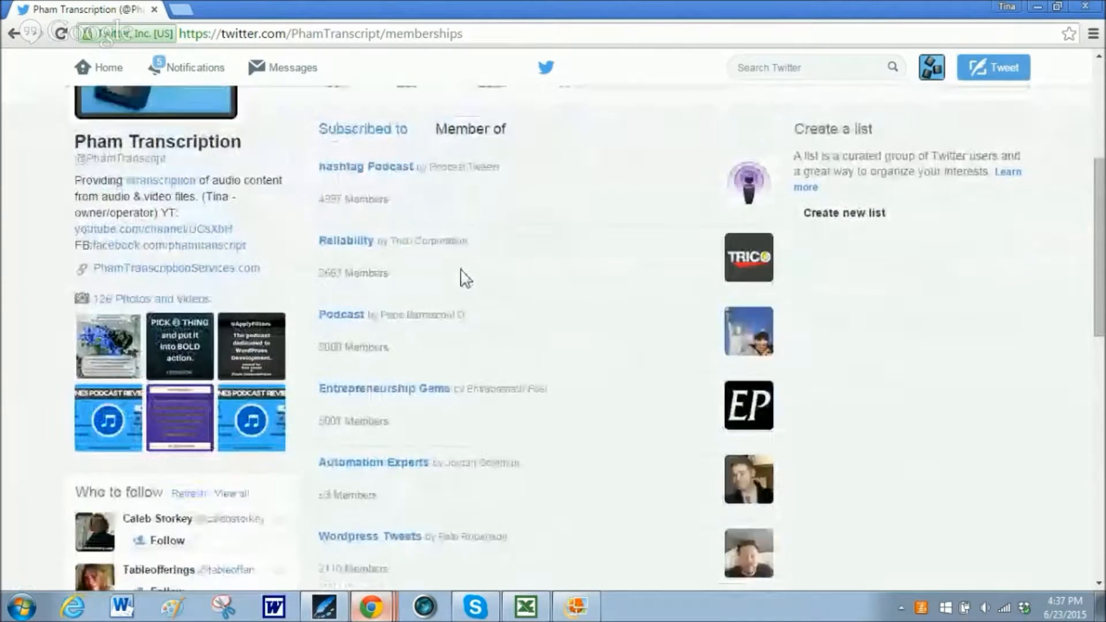
scroll(down, 3)
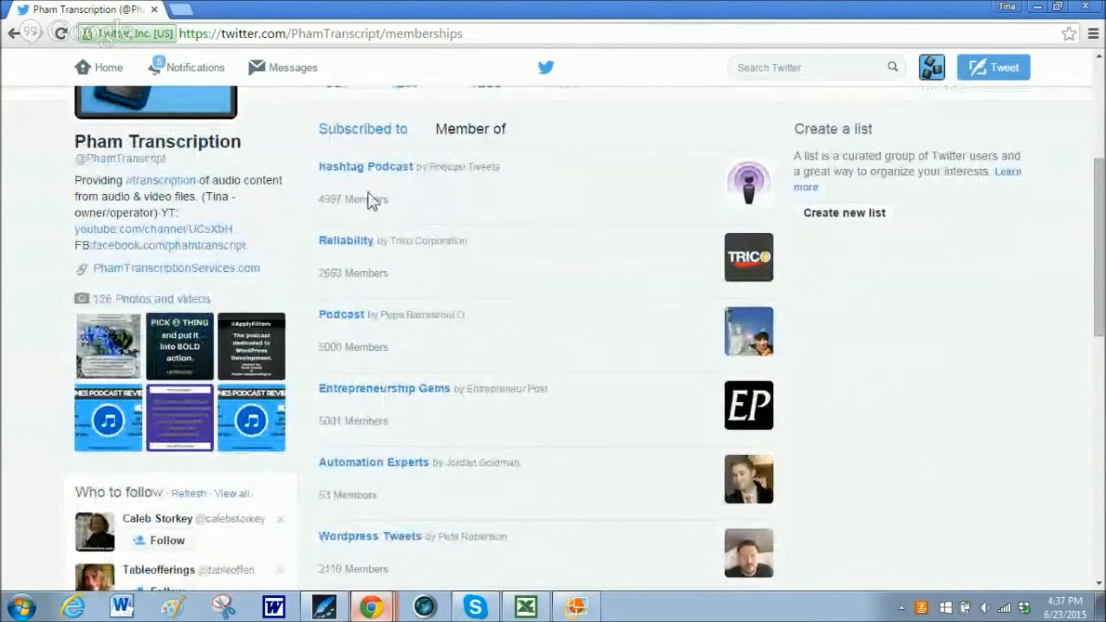
mouse_move(406, 196)
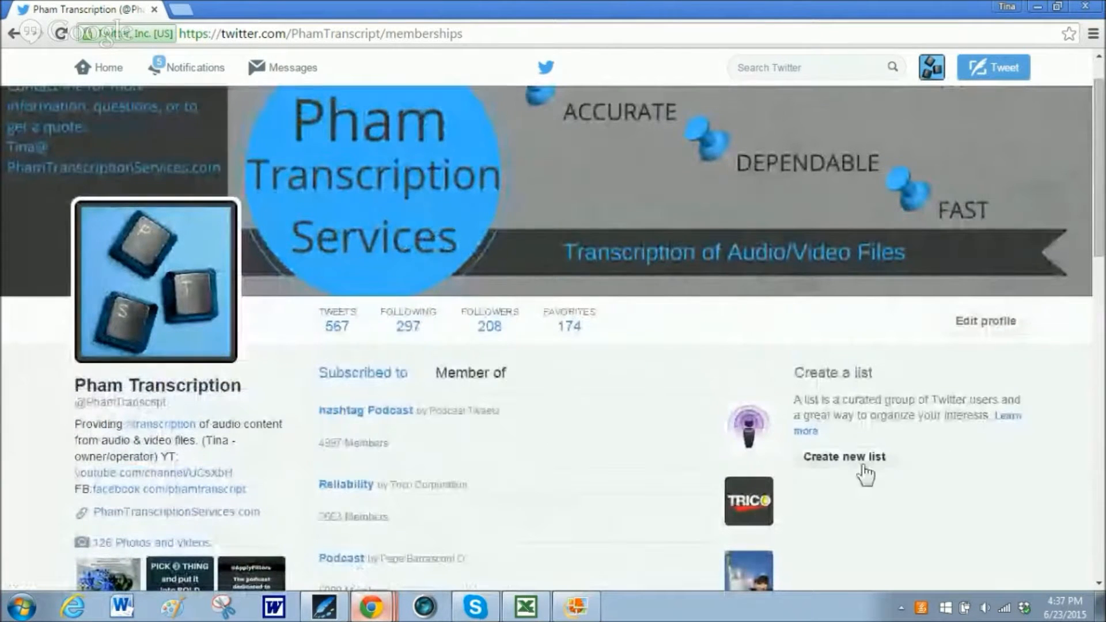
Create and save a new list named 'Business Women' with privacy set to Private.
click(843, 457)
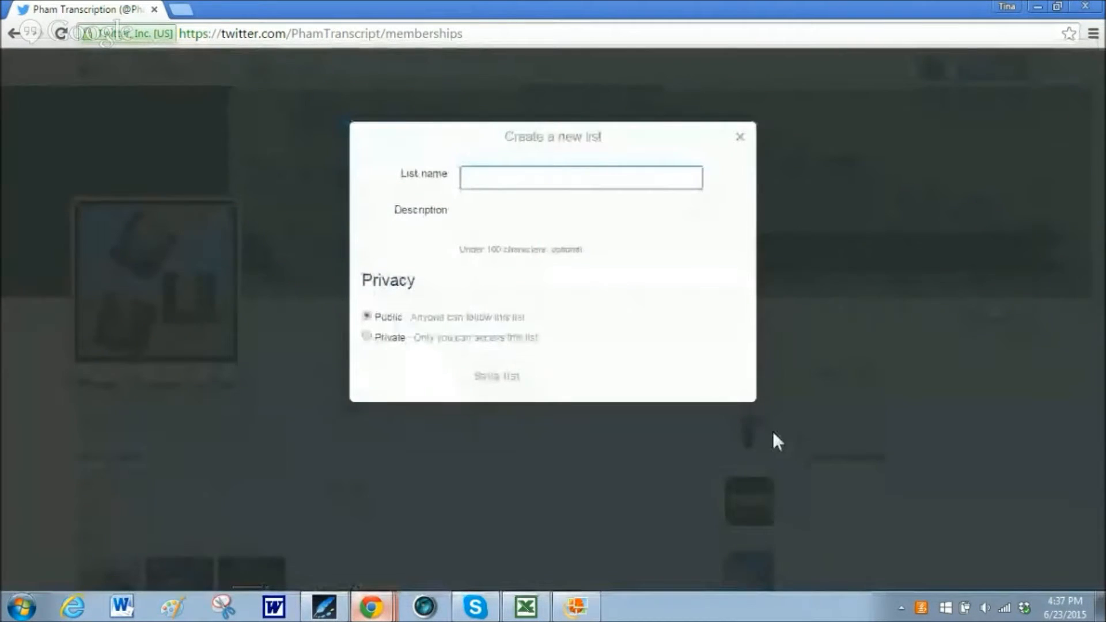
text(B)
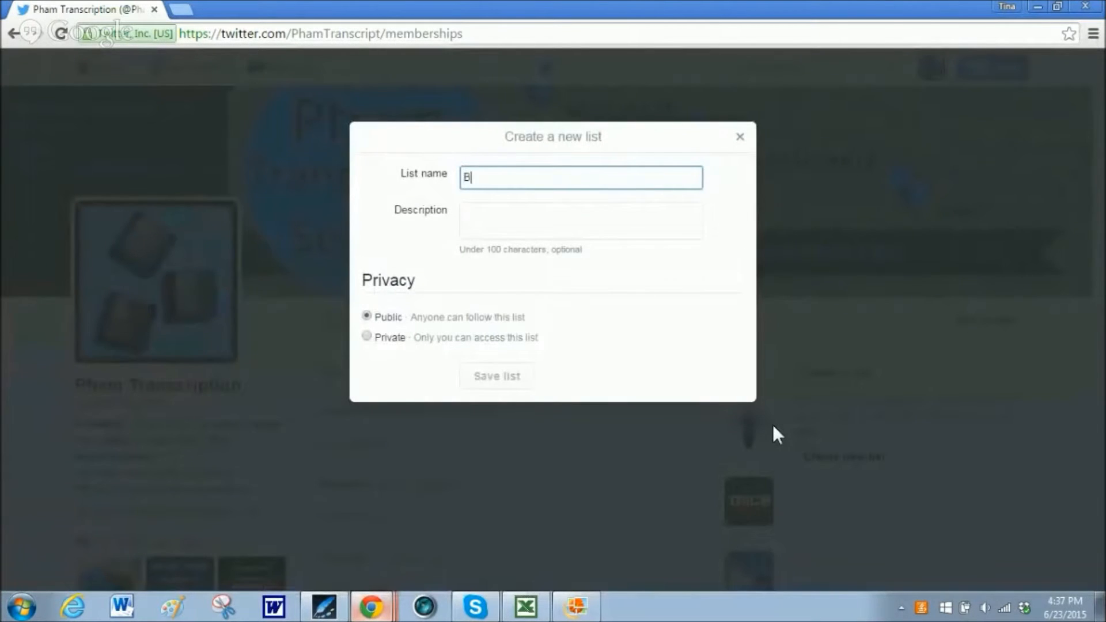
text(usiness women)
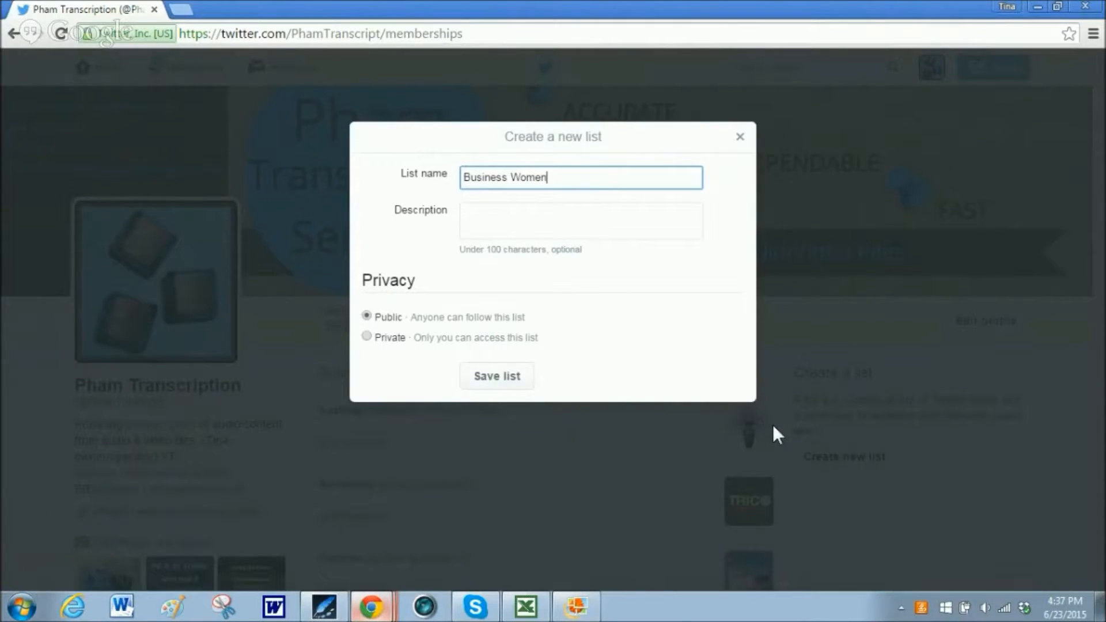
click(580, 220)
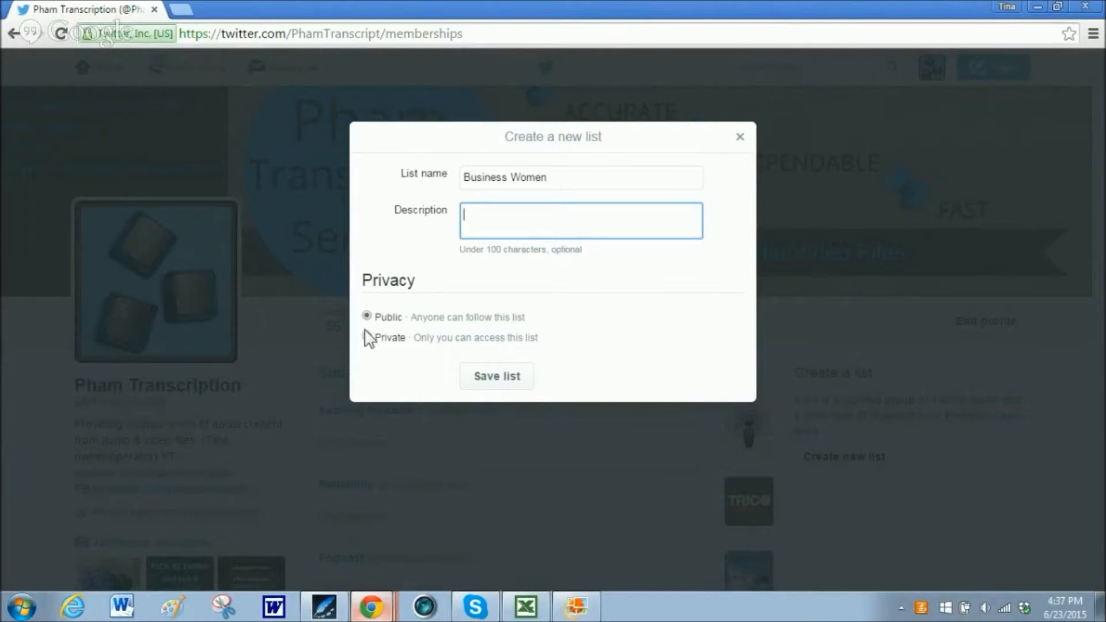
click(367, 337)
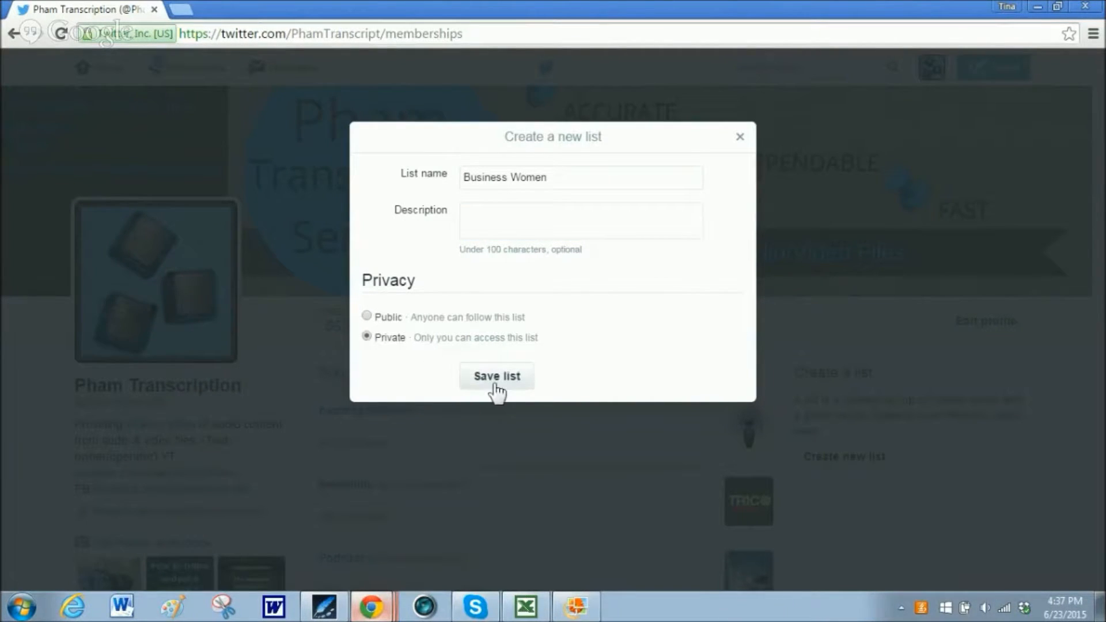
click(495, 376)
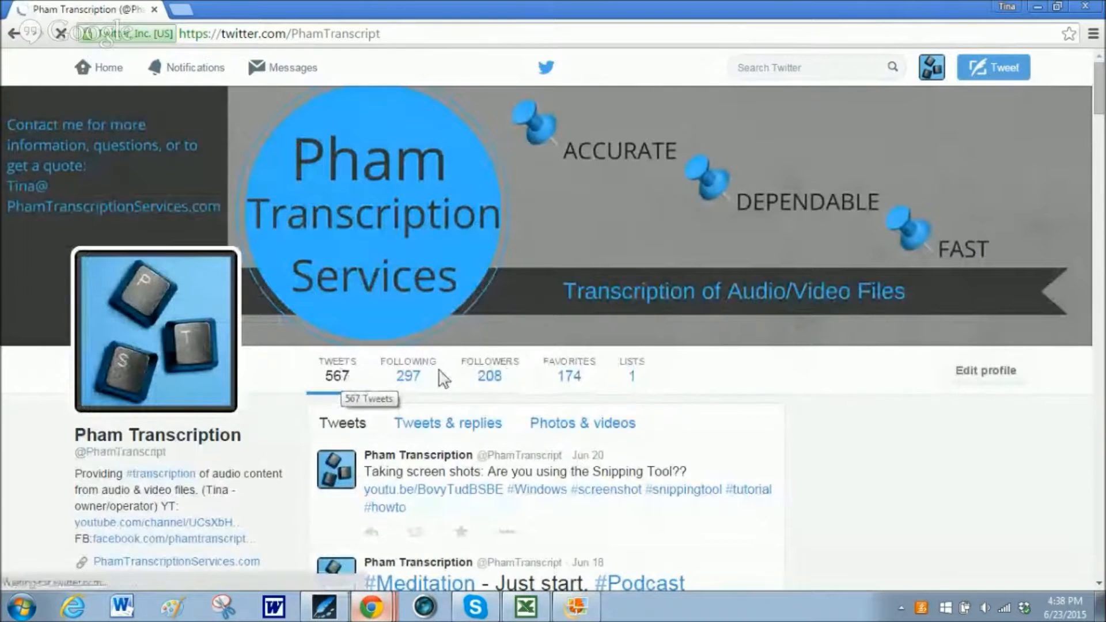
Show the accounts you follow and bring up the options menu for Podcast Junkies.
click(408, 370)
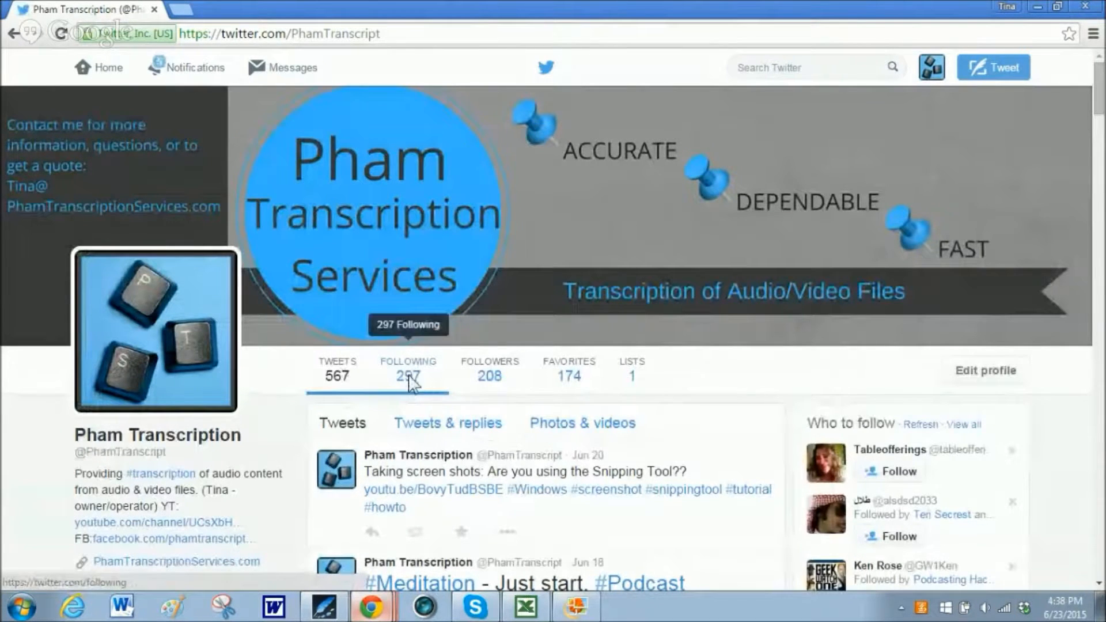
click(408, 370)
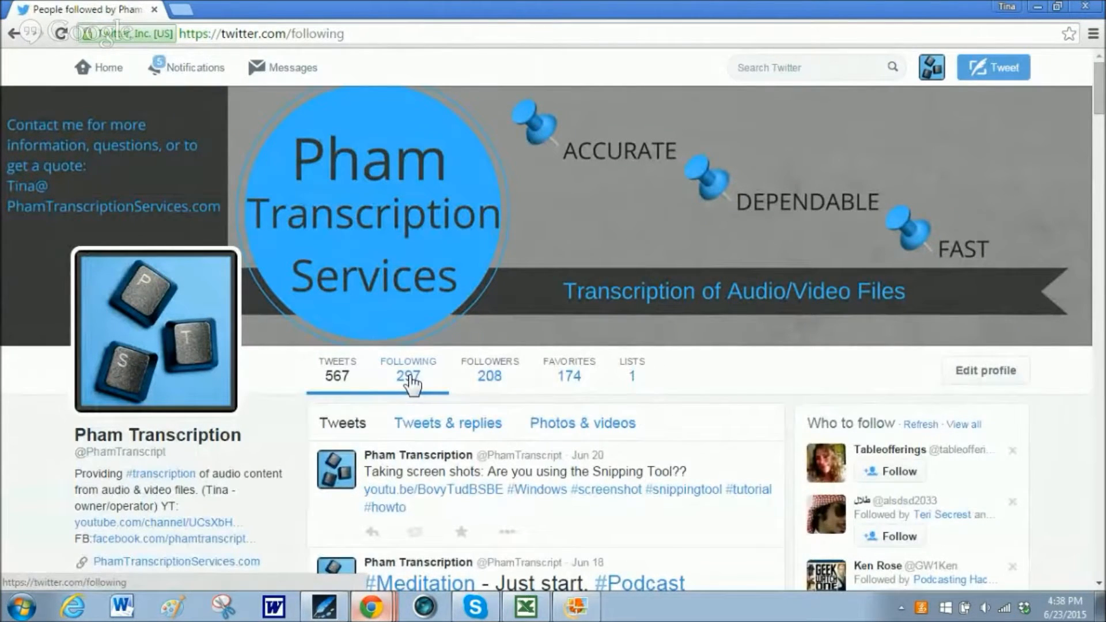
click(408, 367)
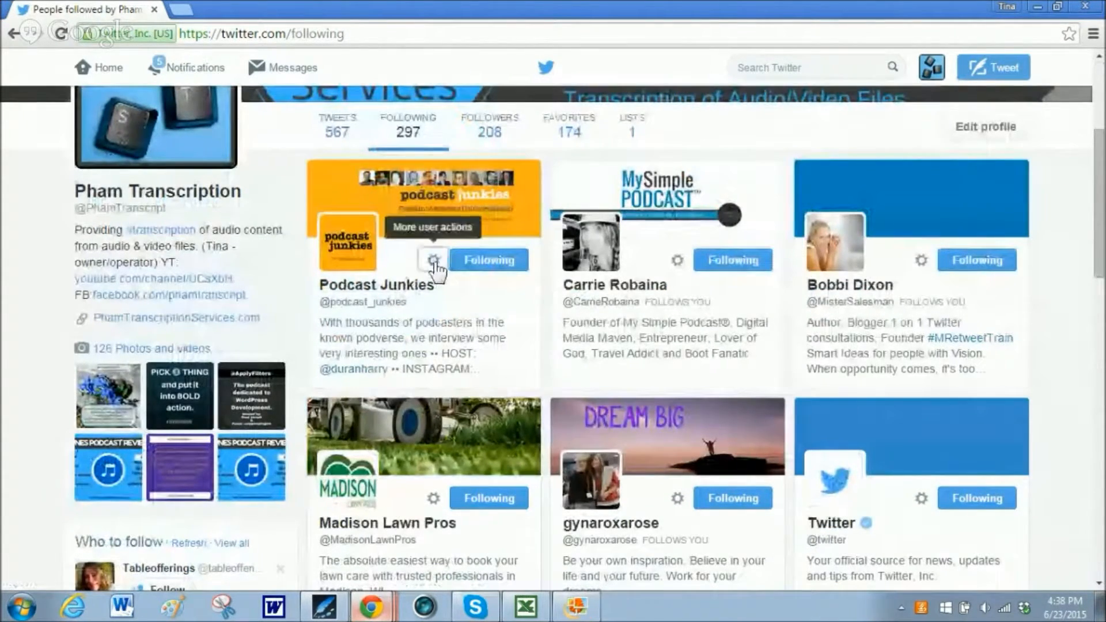
click(433, 260)
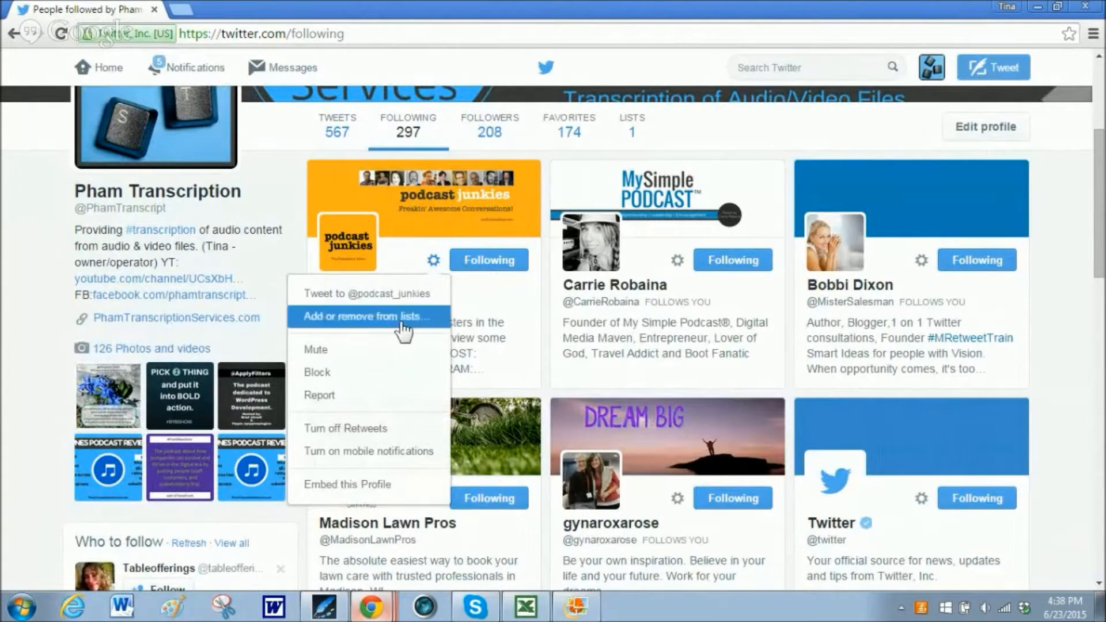
mouse_move(391, 349)
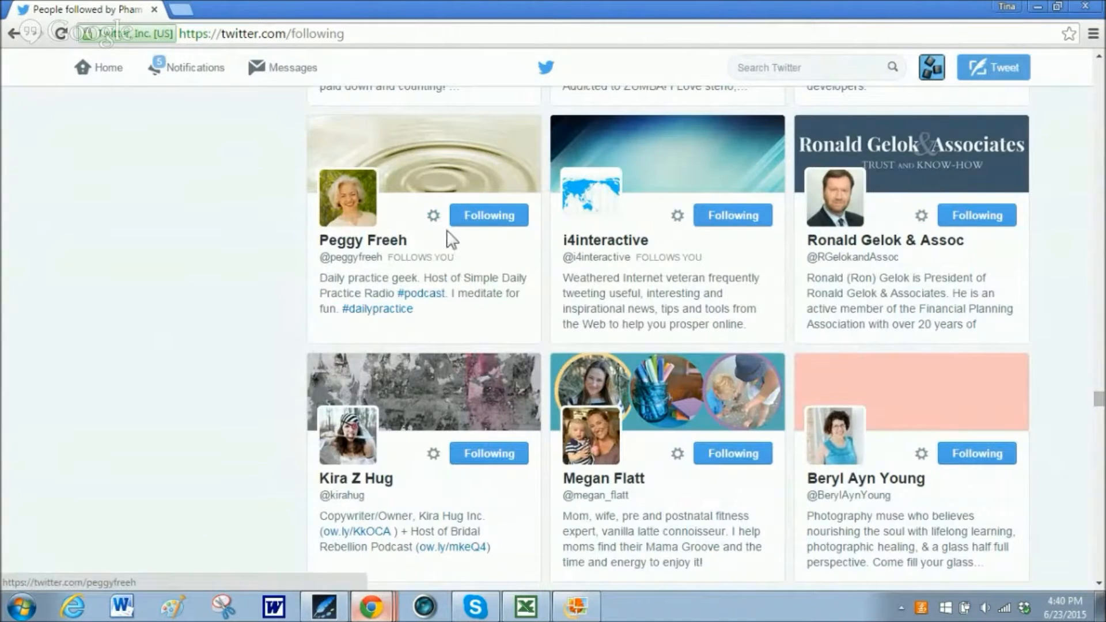
Add the followed podcaster Peggy Freeh to the Business Women list and close the dialog.
click(433, 216)
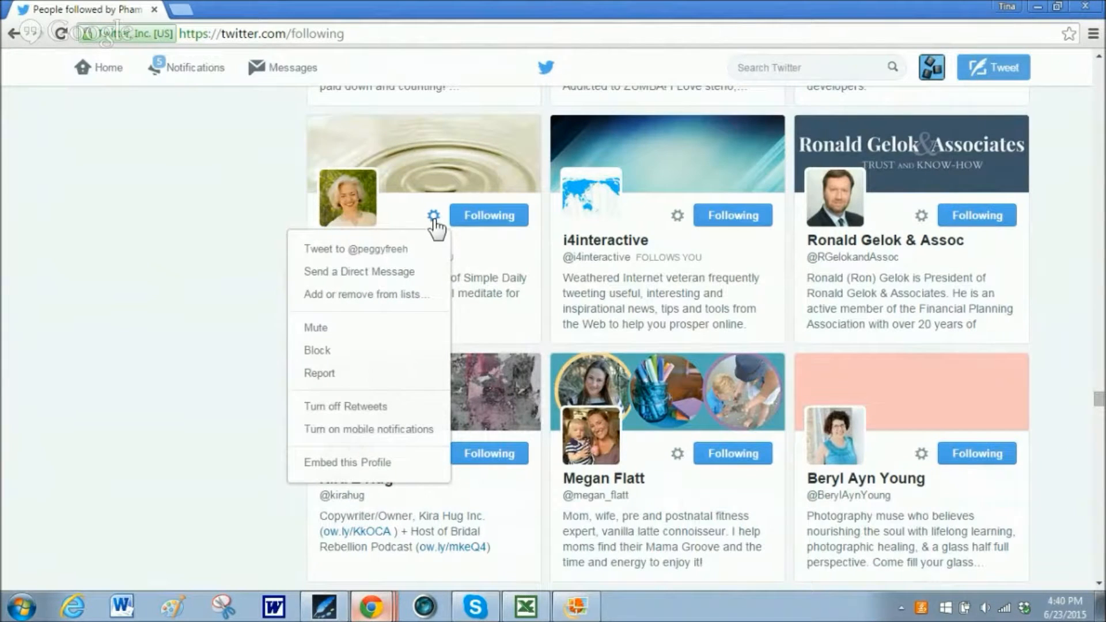
mouse_move(367, 294)
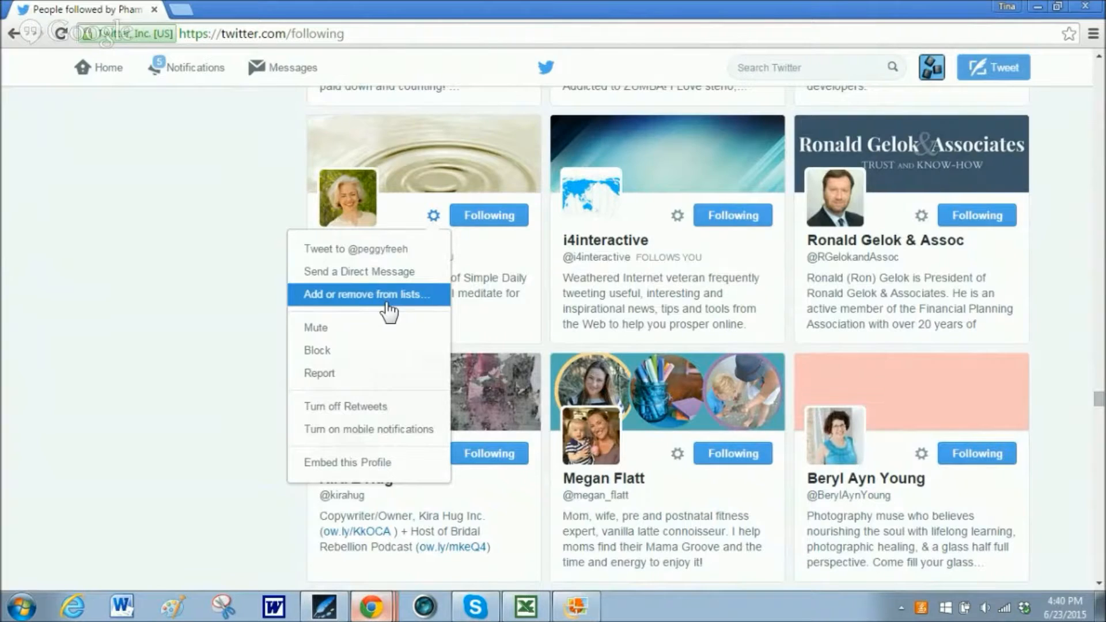
click(366, 294)
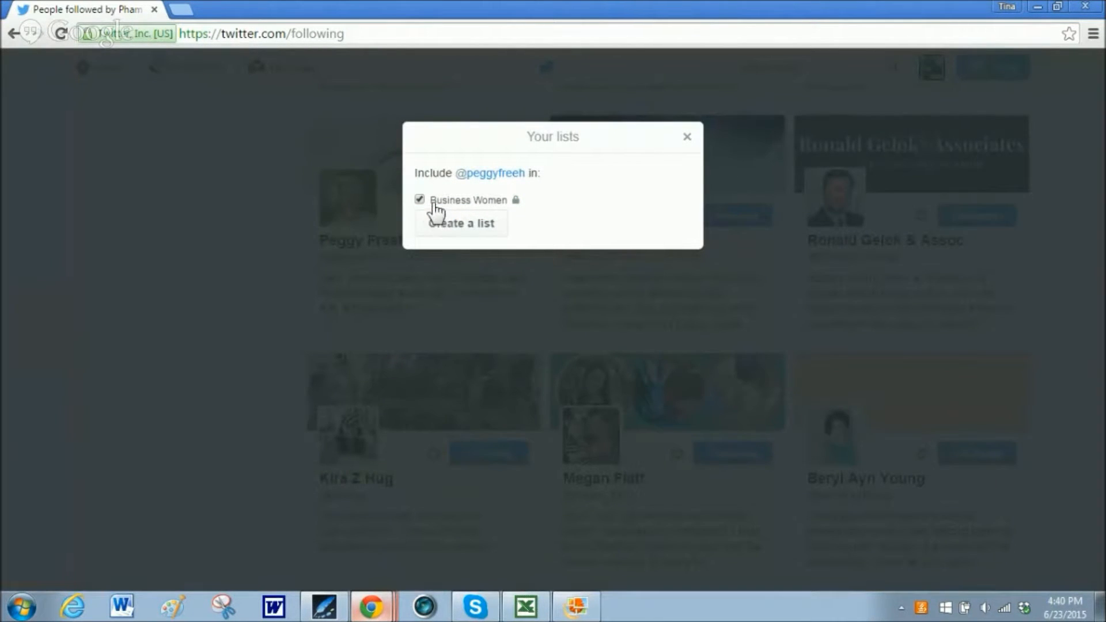
click(419, 200)
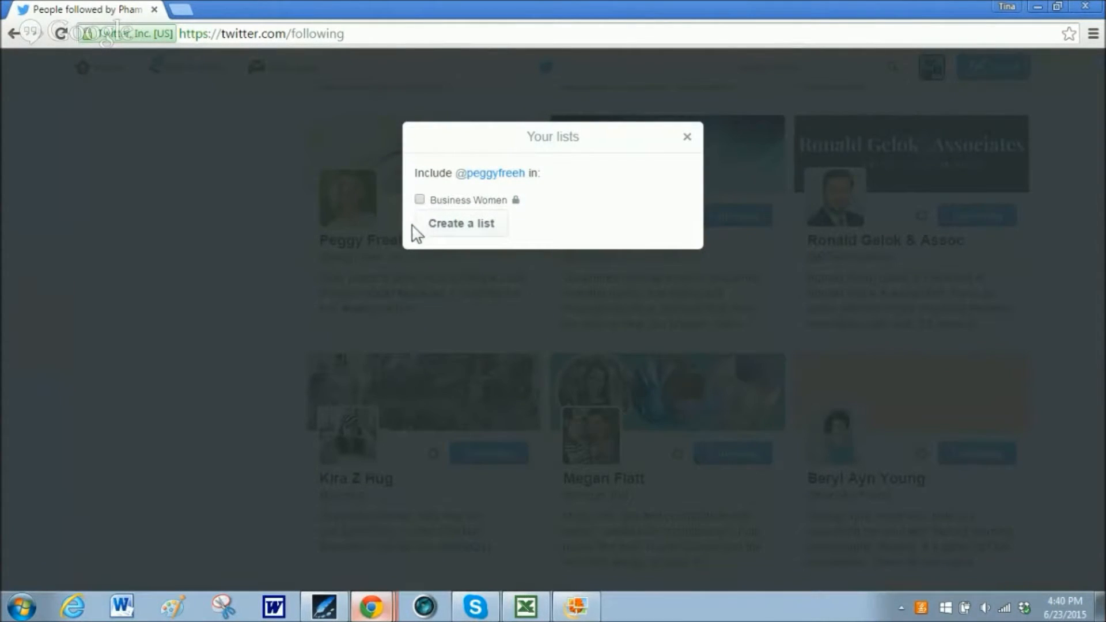
click(421, 200)
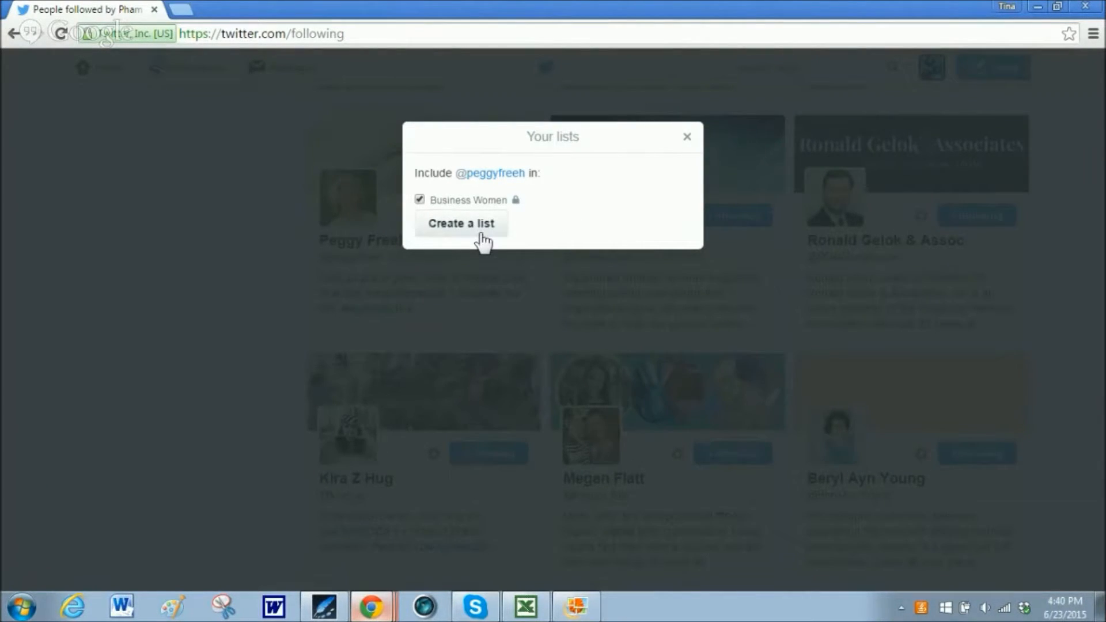
mouse_move(628, 193)
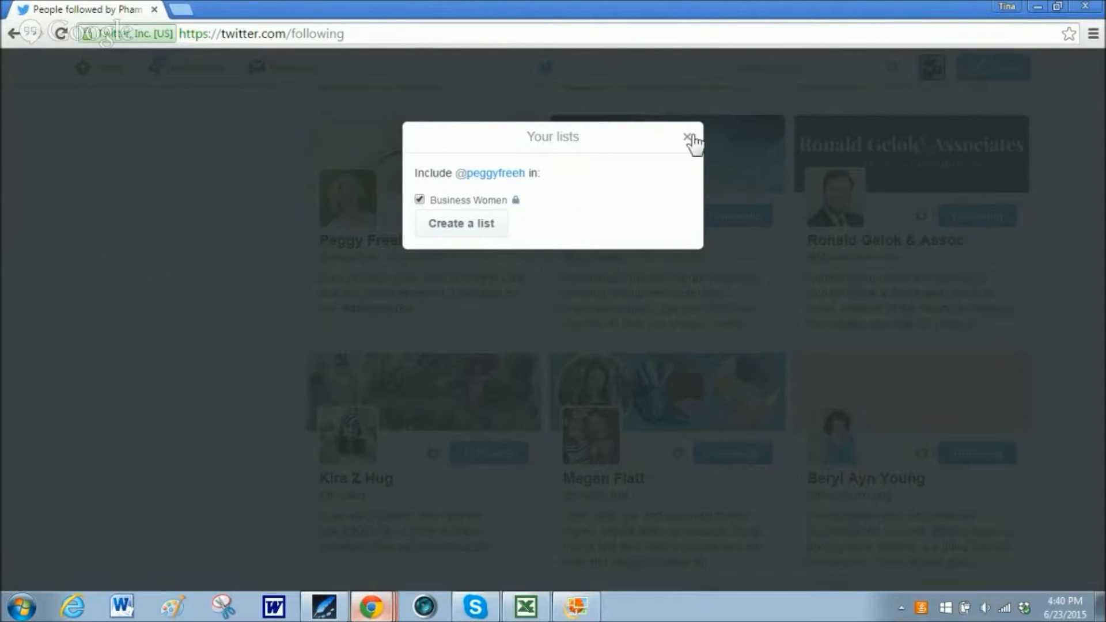
click(688, 136)
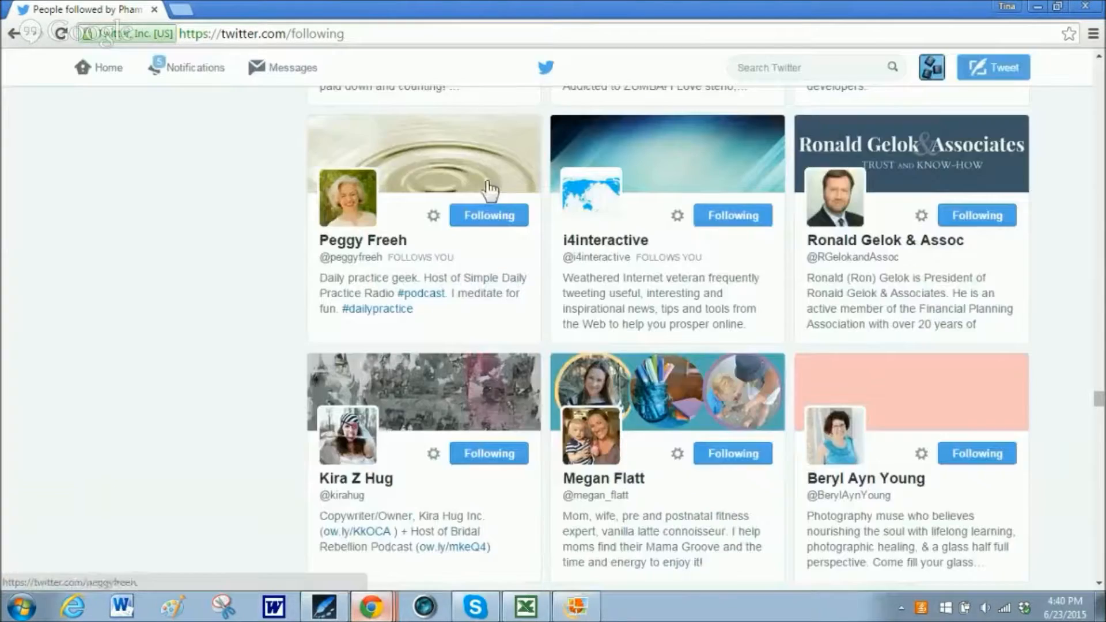
scroll(down, 3)
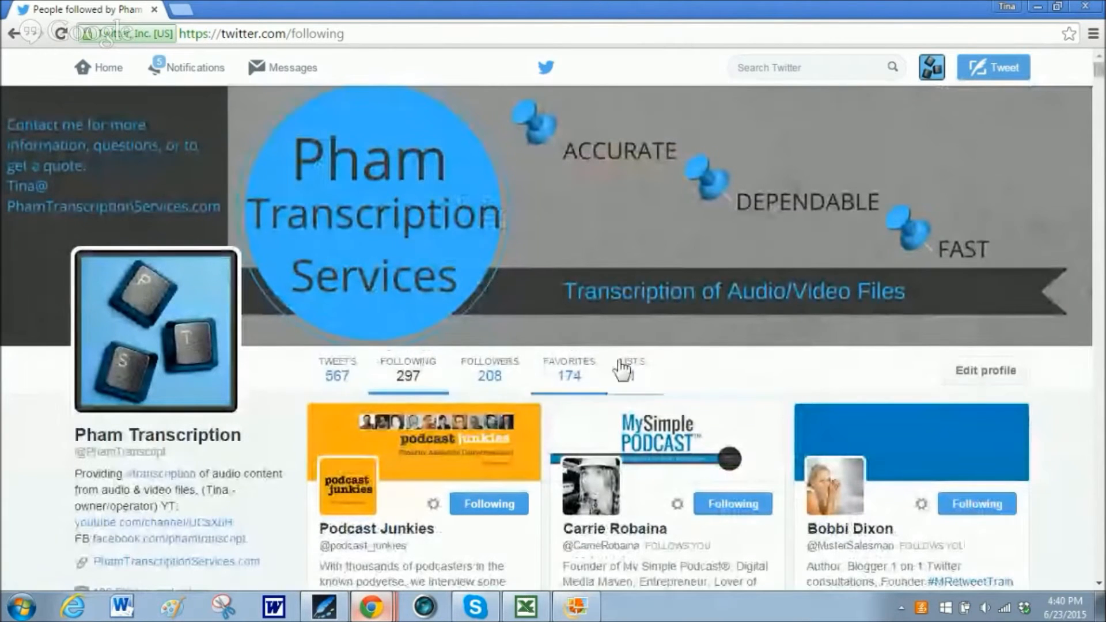
mouse_move(633, 378)
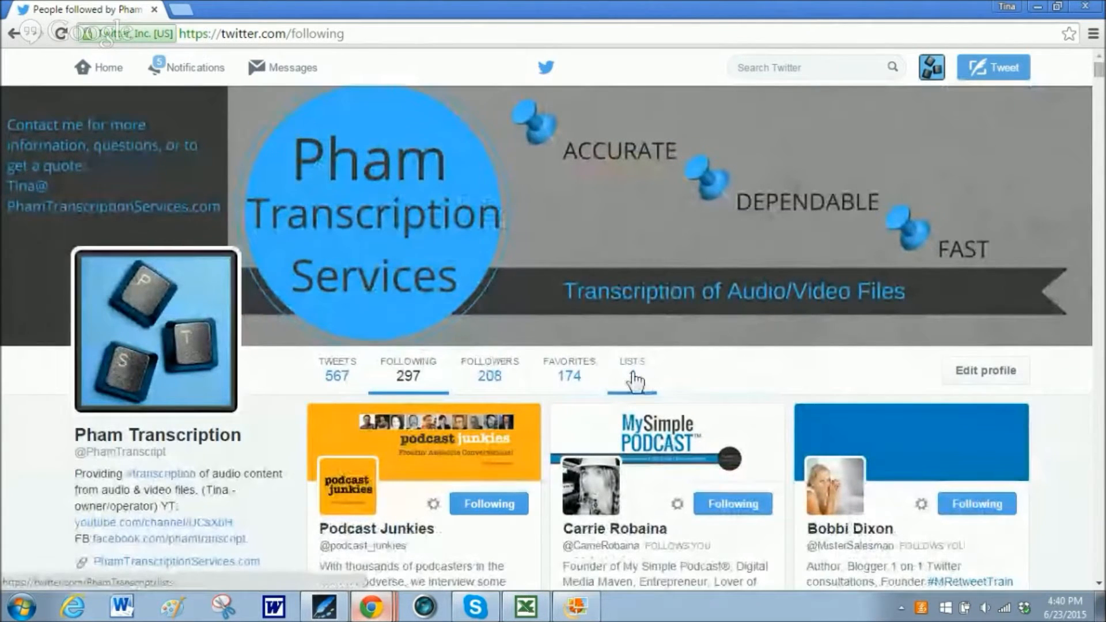
click(633, 361)
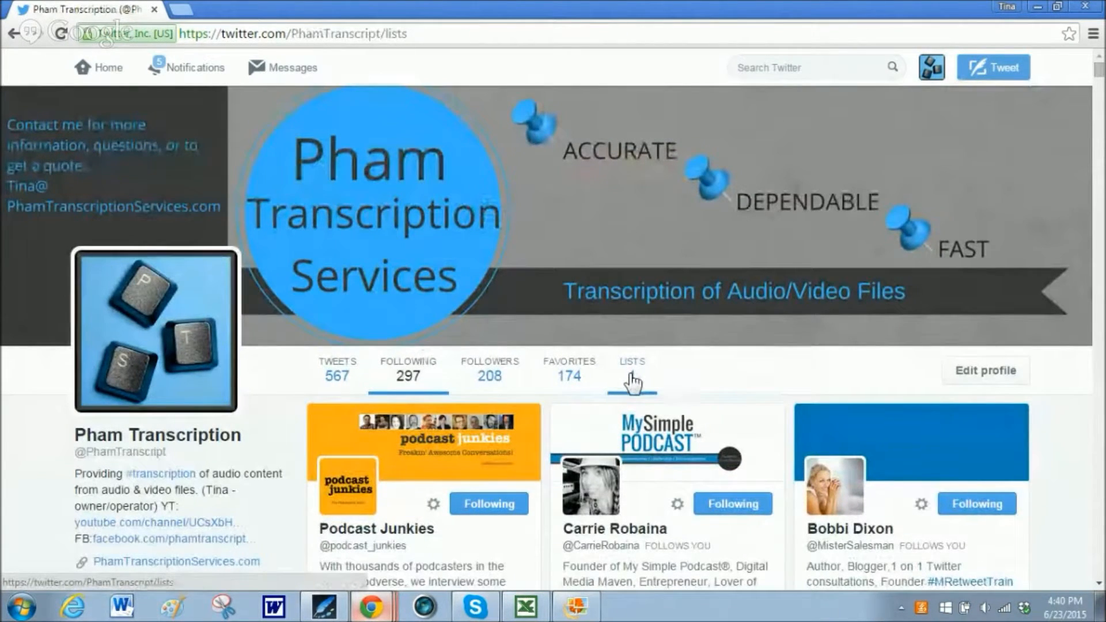
click(630, 361)
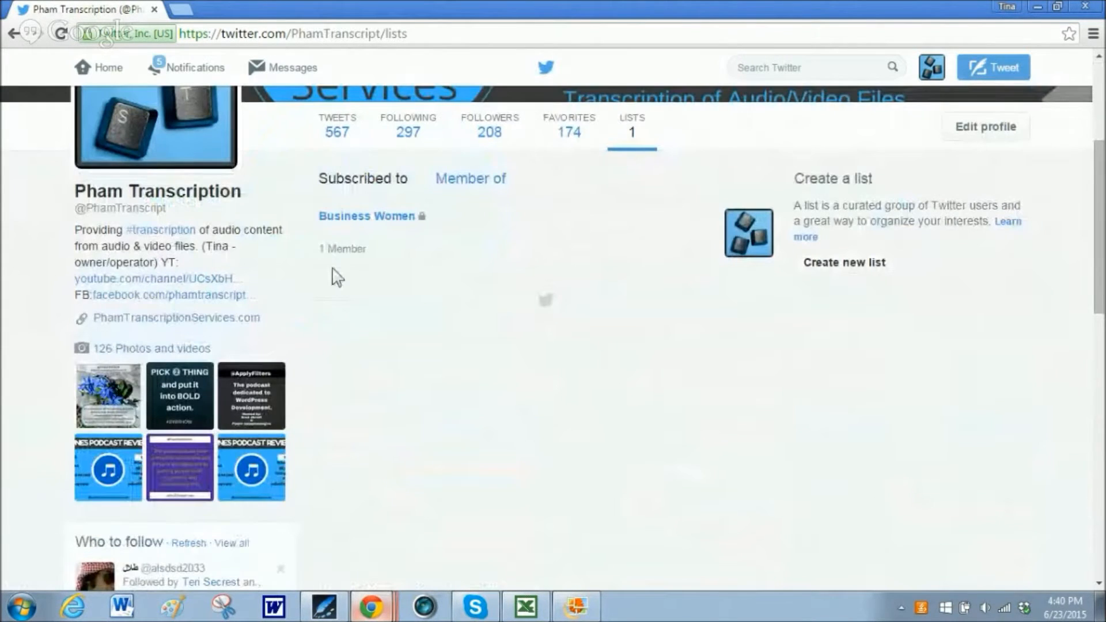
click(367, 215)
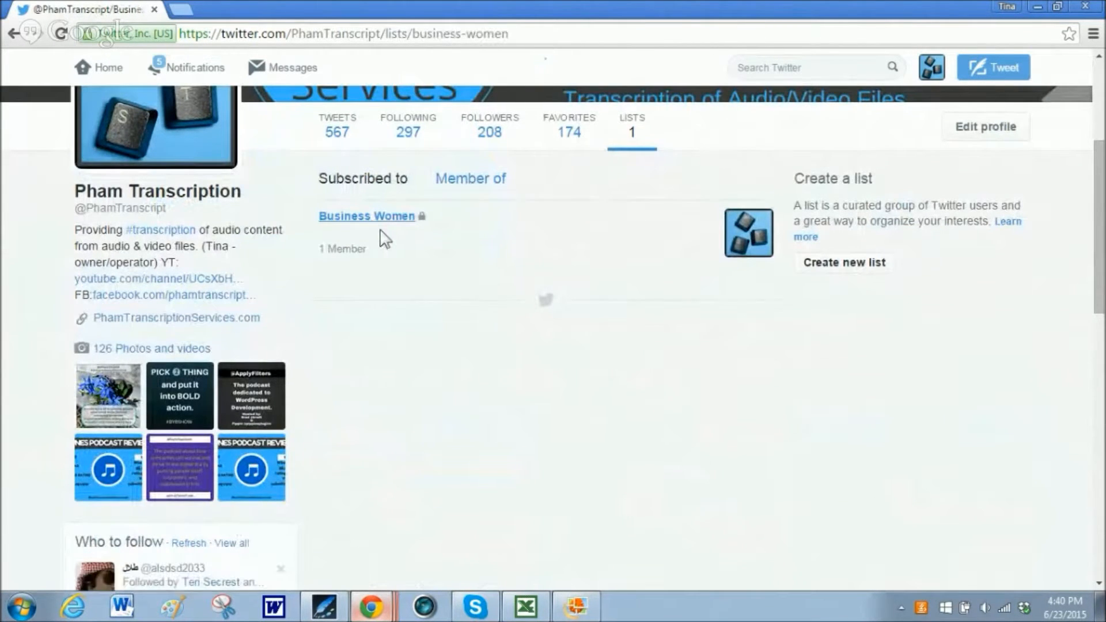
click(367, 215)
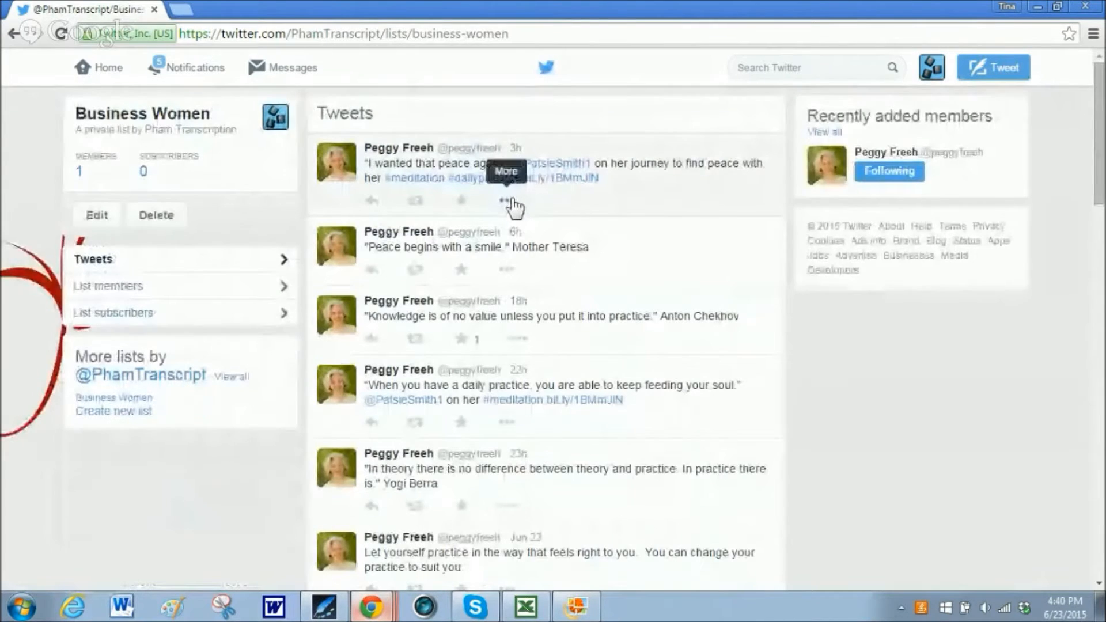
Scroll through the Business Women list's member tweets.
scroll(down, 3)
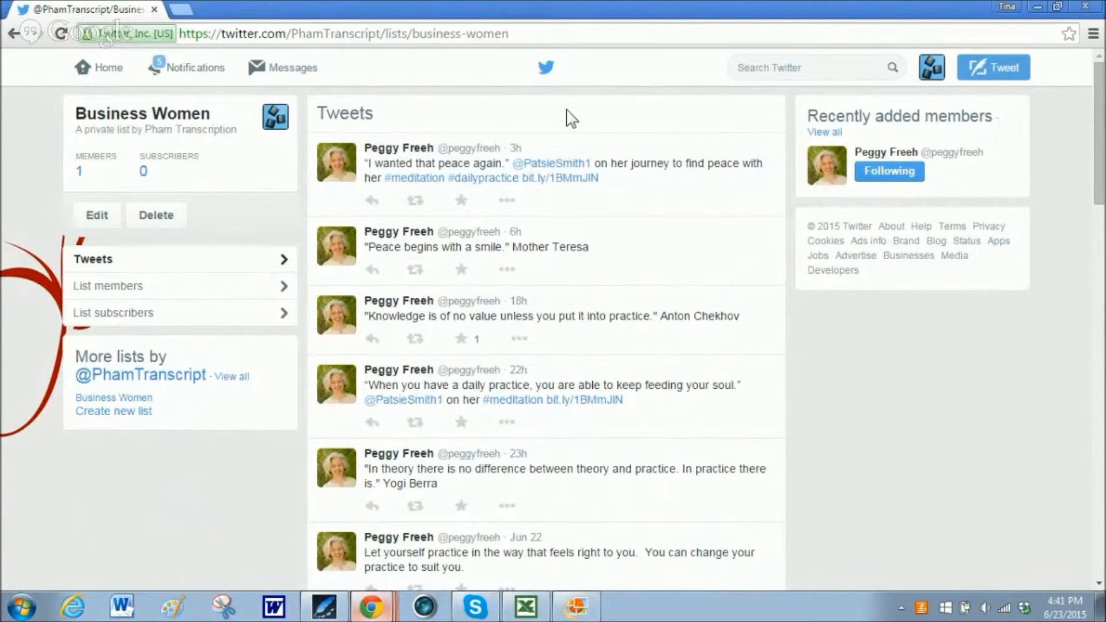
mouse_move(557, 117)
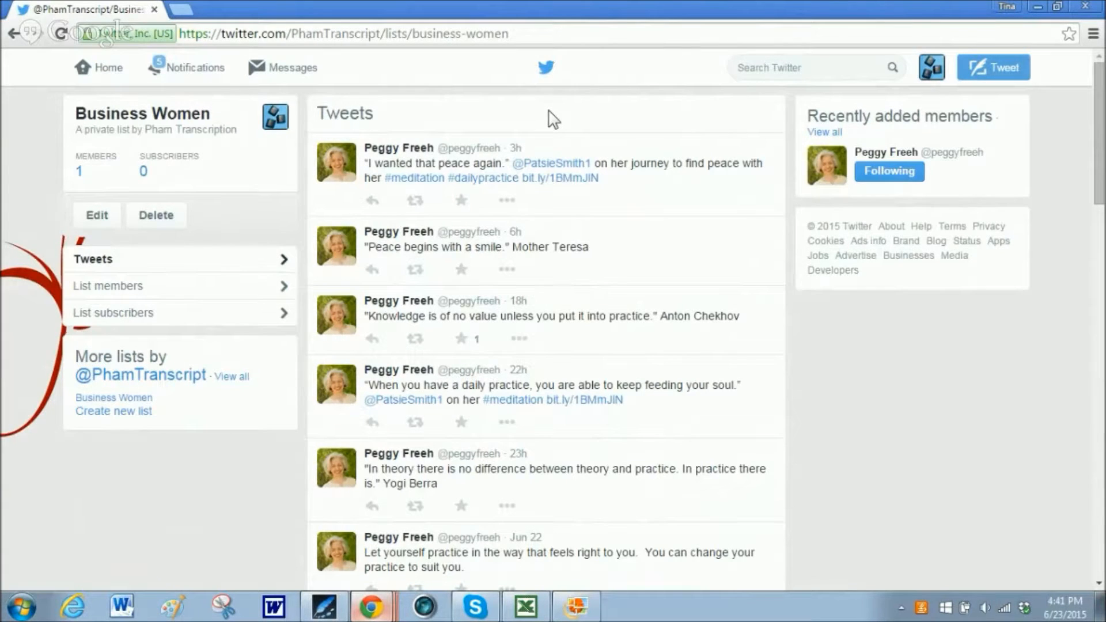
mouse_move(469, 141)
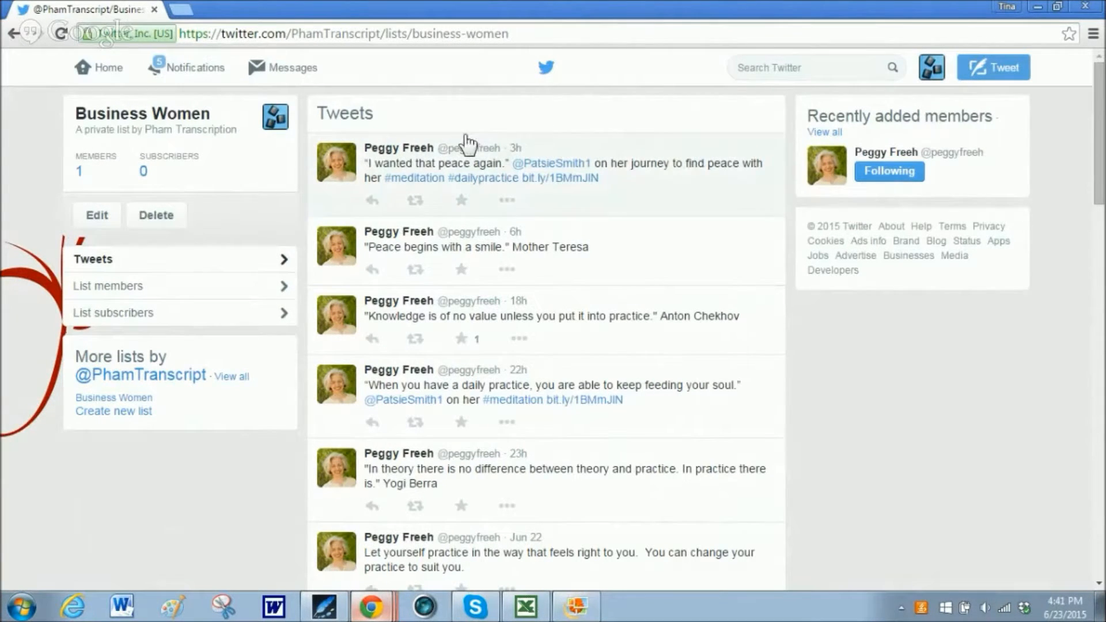
mouse_move(516, 123)
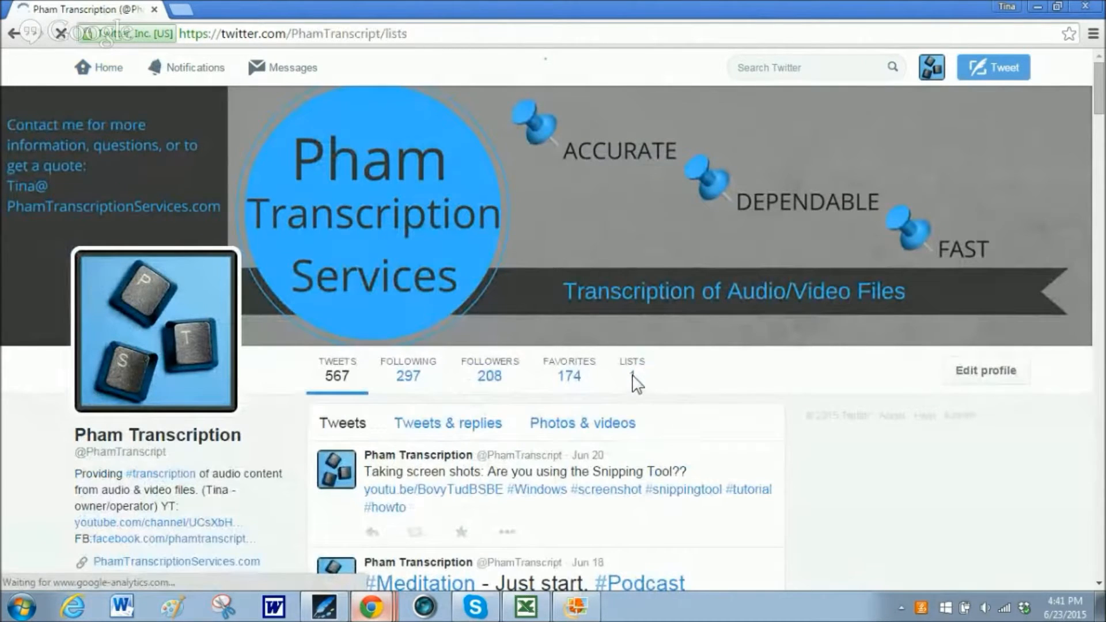
Return to the profile's Lists and view the 'Member of' lists including hashtag Podcast.
click(631, 367)
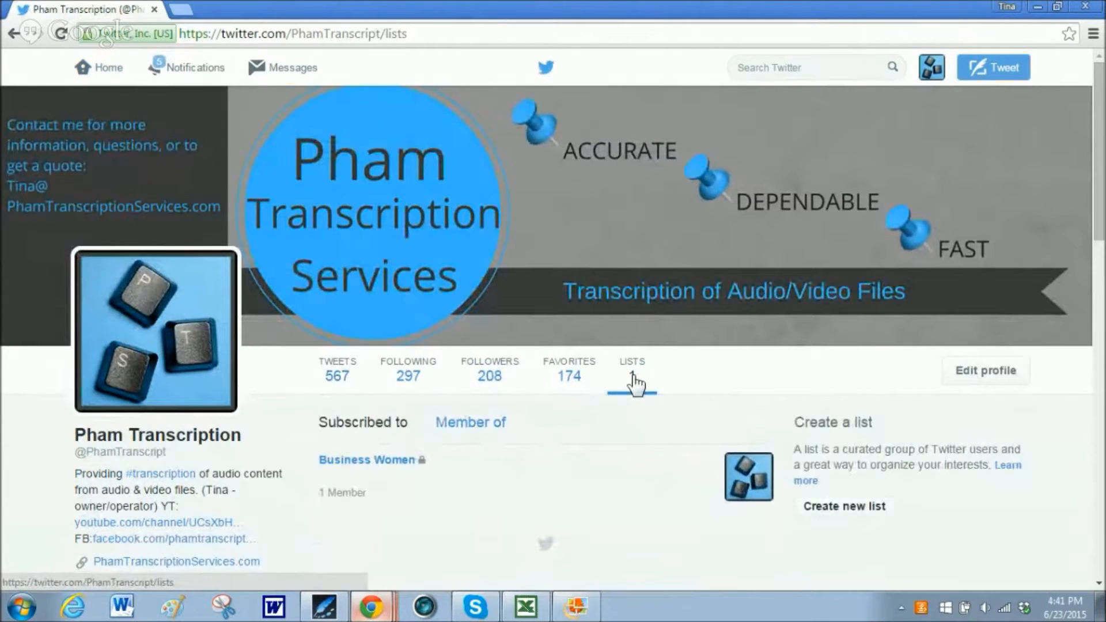
scroll(down, 3)
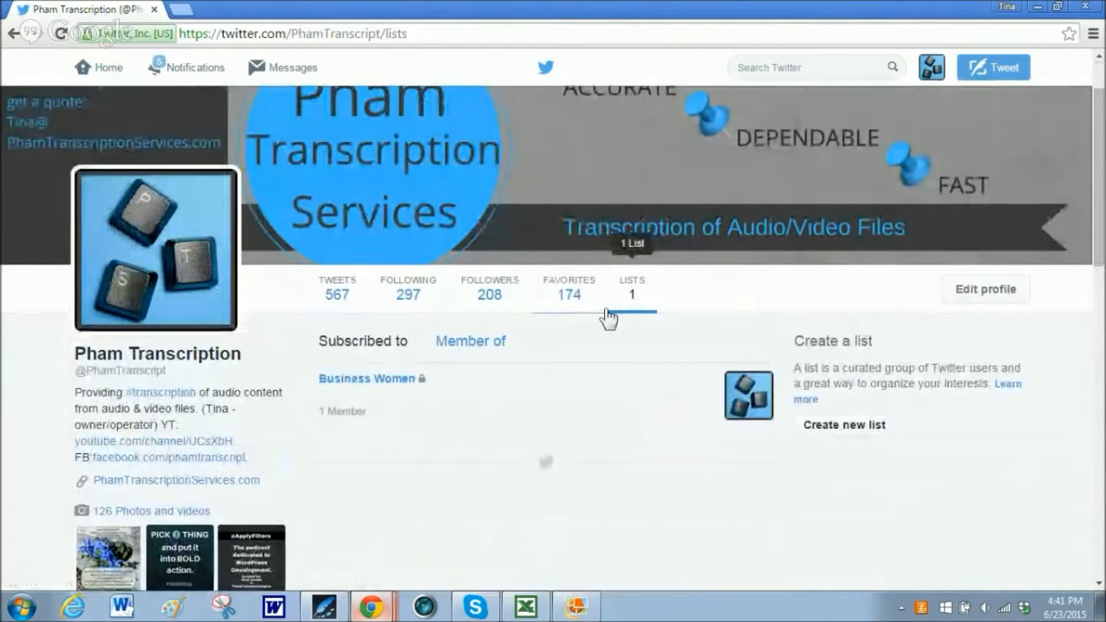
mouse_move(359, 402)
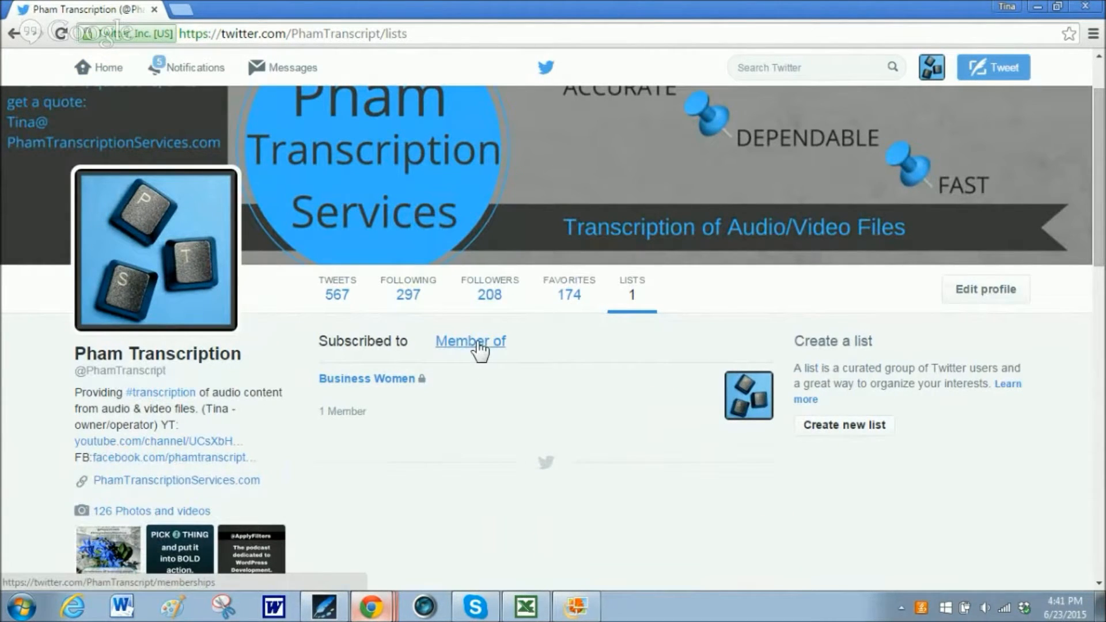
click(470, 341)
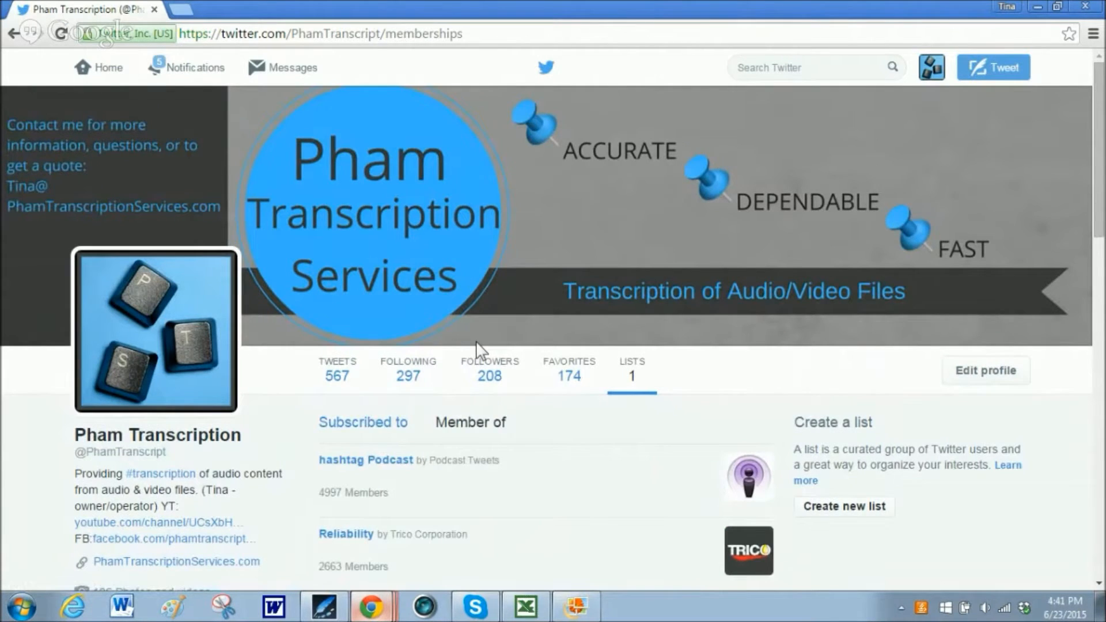
scroll(down, 3)
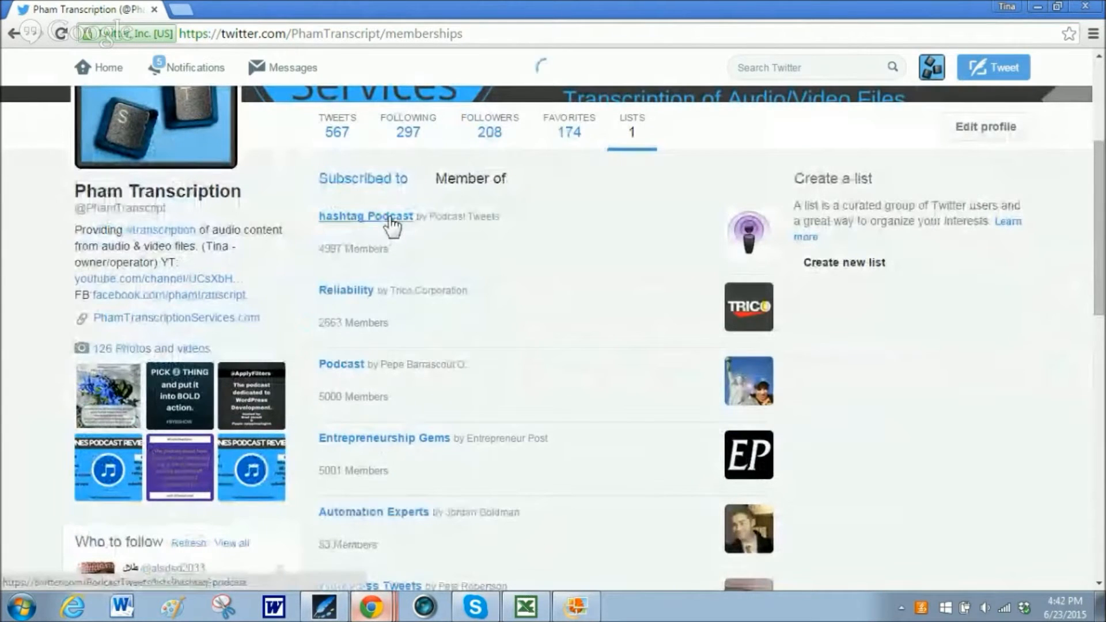
Subscribe to the public hashtag Podcast list, bringing its subscribers to 51.
click(365, 215)
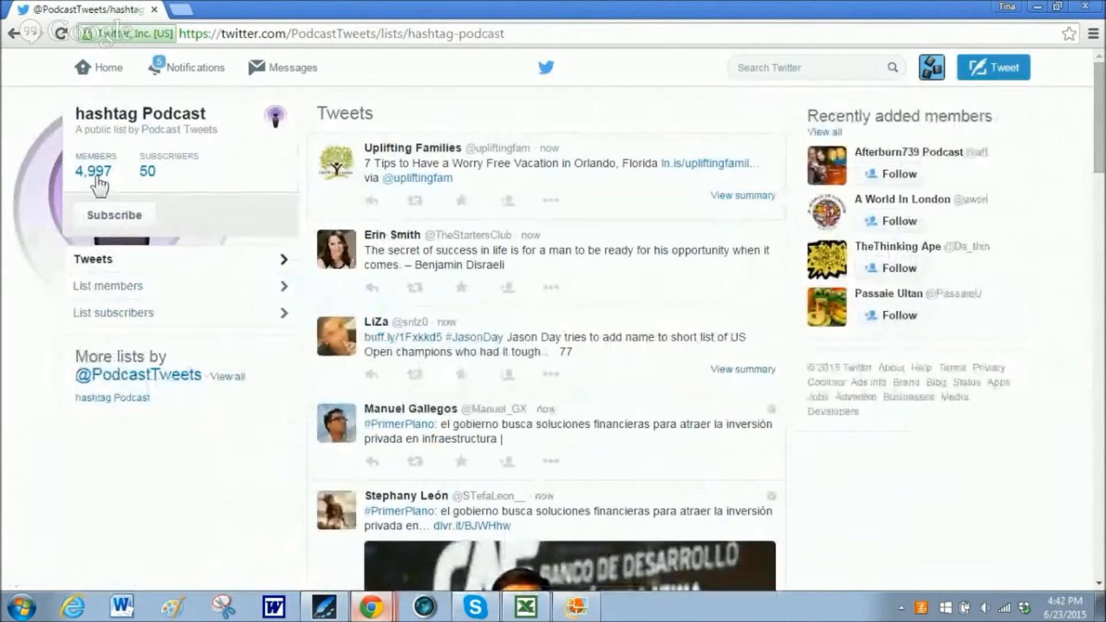
mouse_move(146, 172)
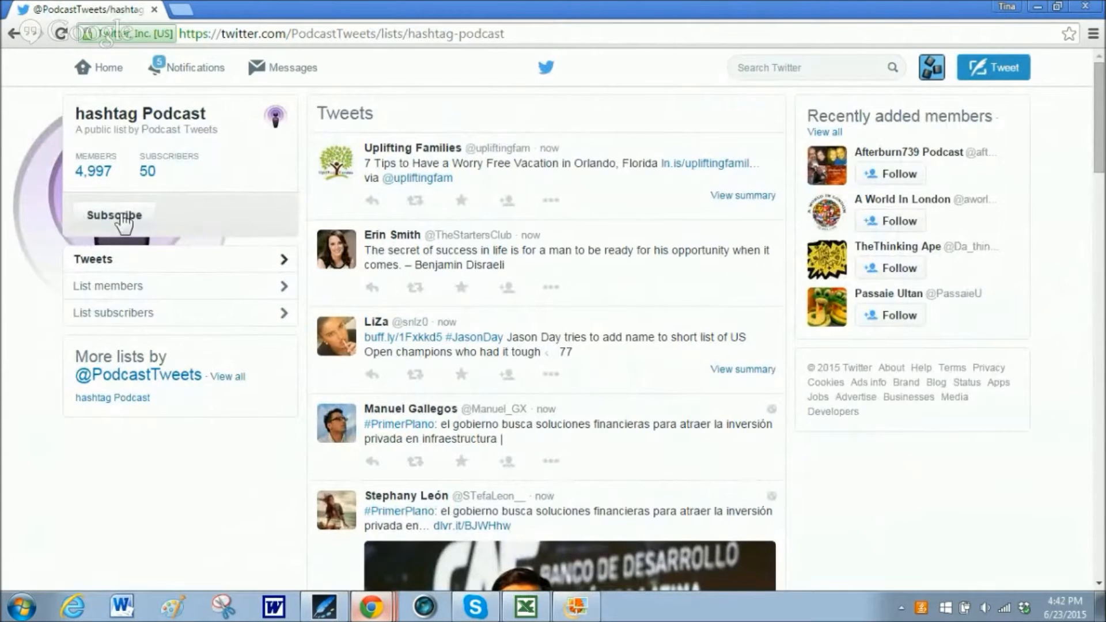
click(114, 216)
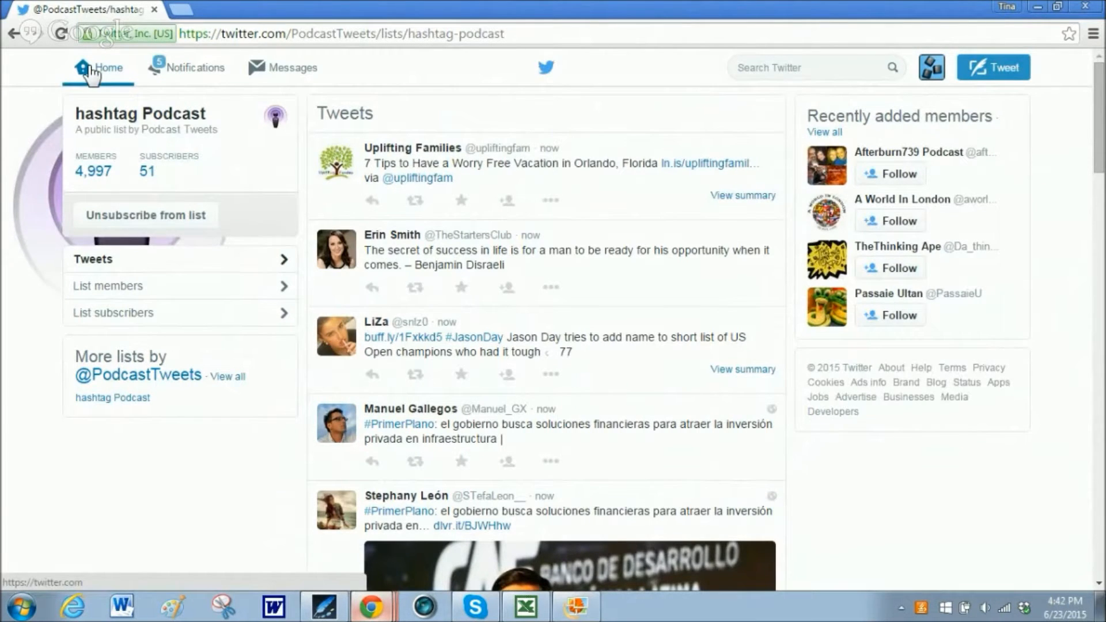
Go via Home to your profile's Lists, now showing Business Women and hashtag Podcast.
click(97, 67)
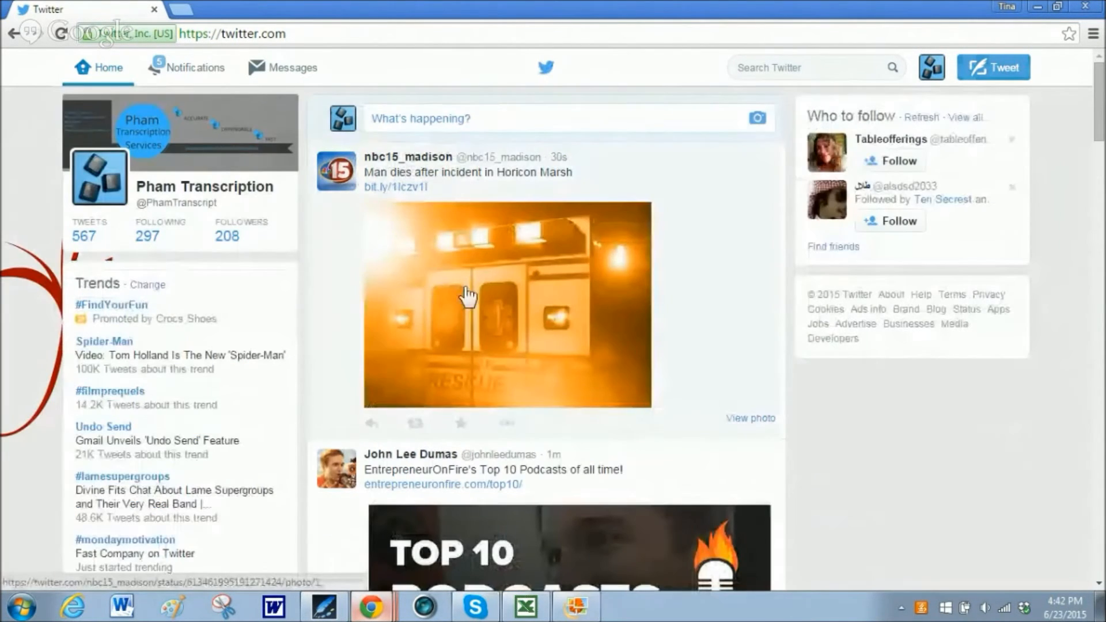
click(205, 187)
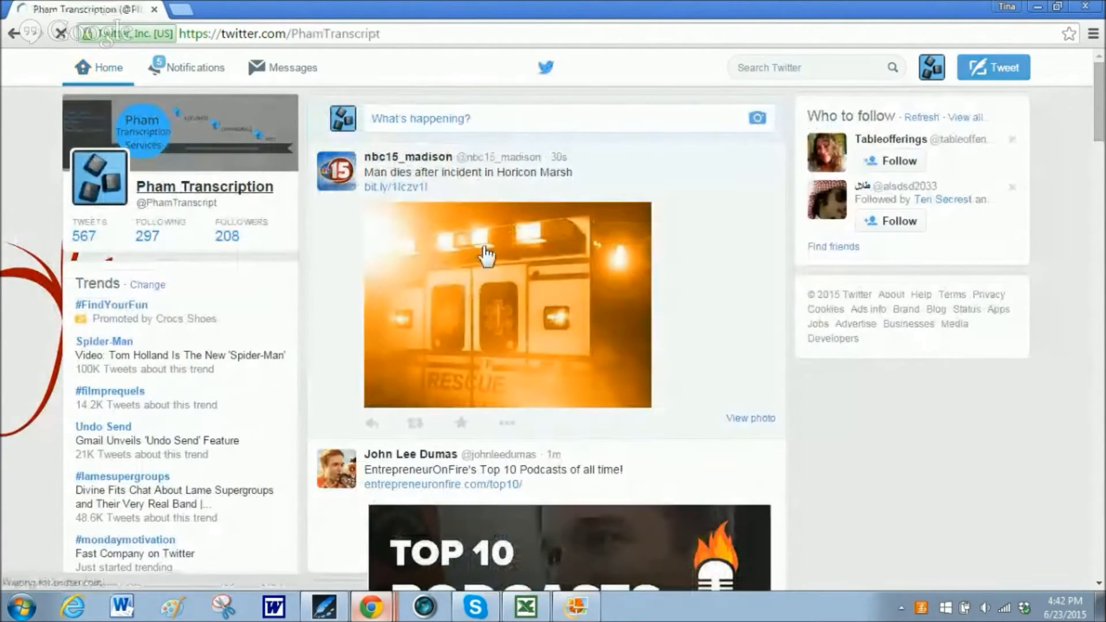
click(205, 186)
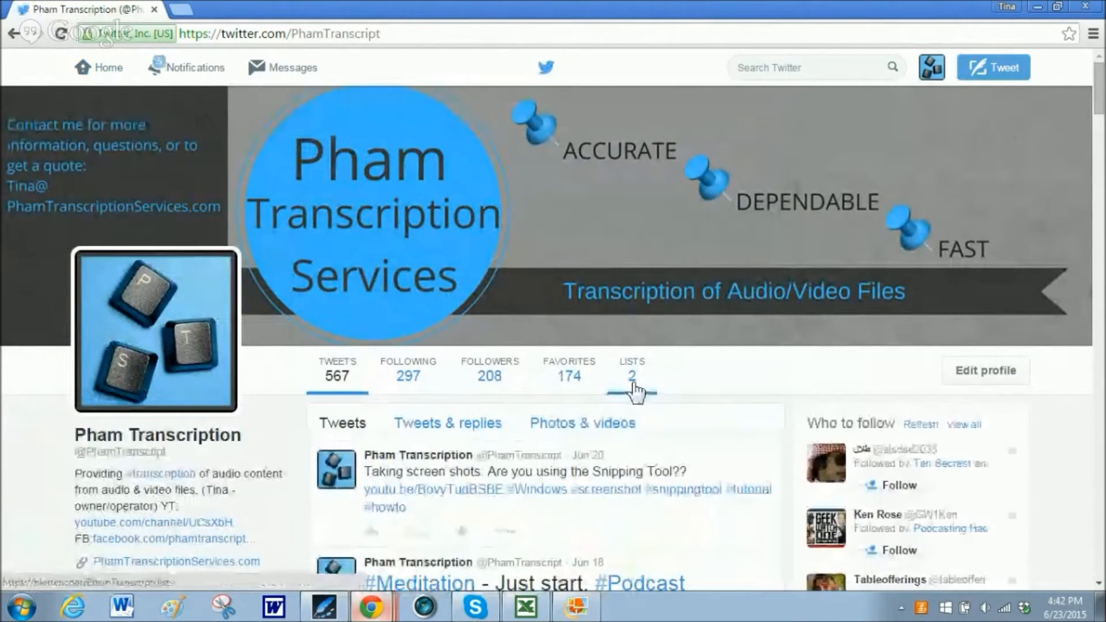
click(630, 368)
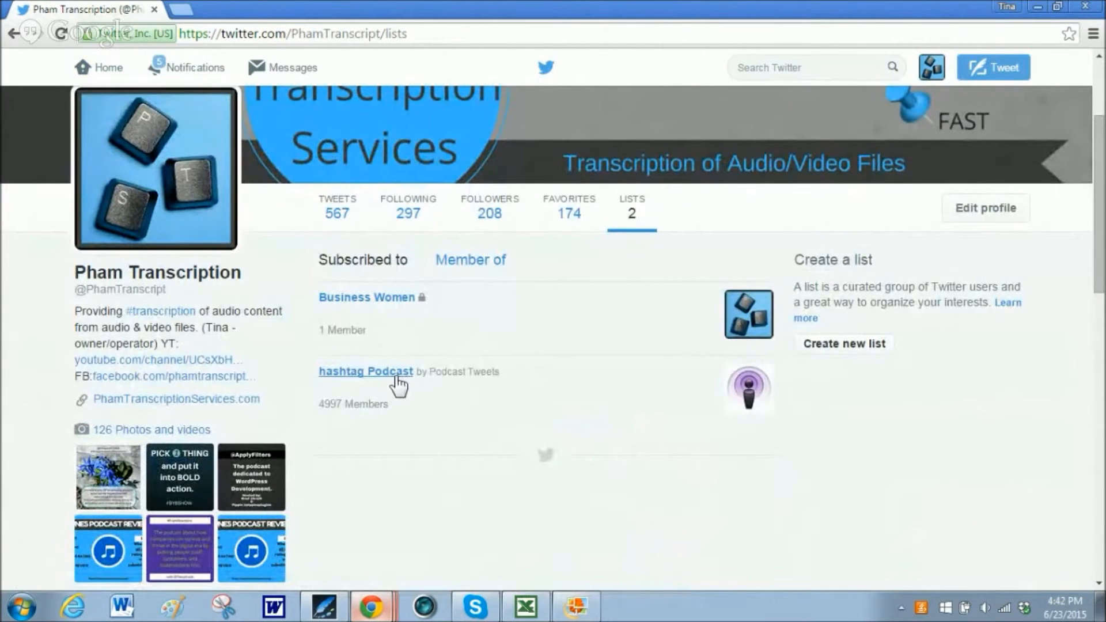
Browse the hashtag Podcast list's tweet feed, then return to the home timeline.
click(365, 372)
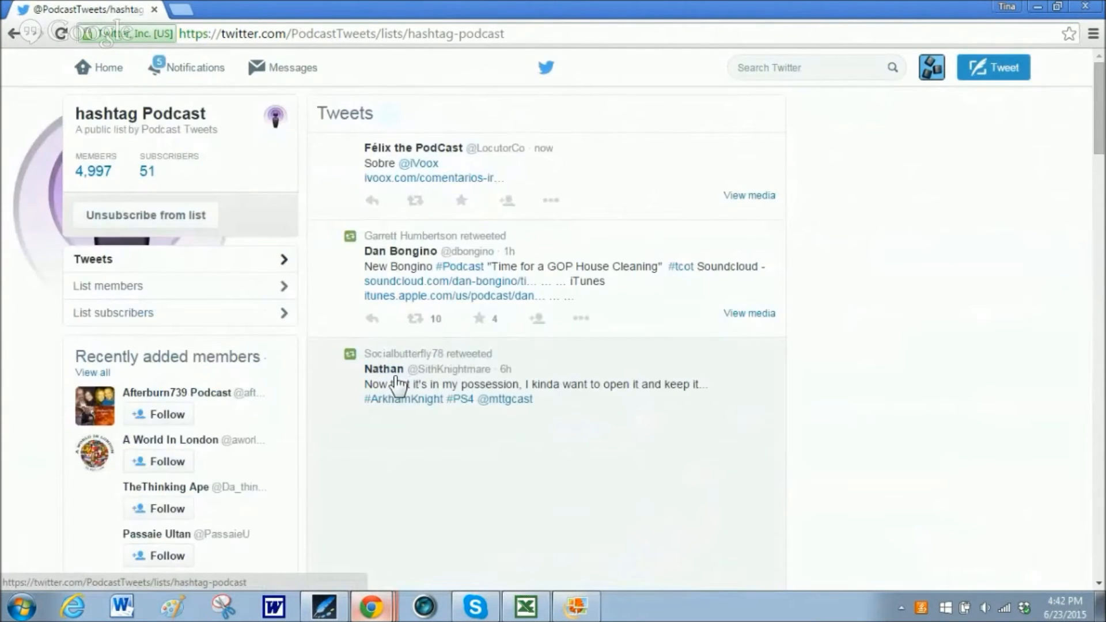
scroll(down, 3)
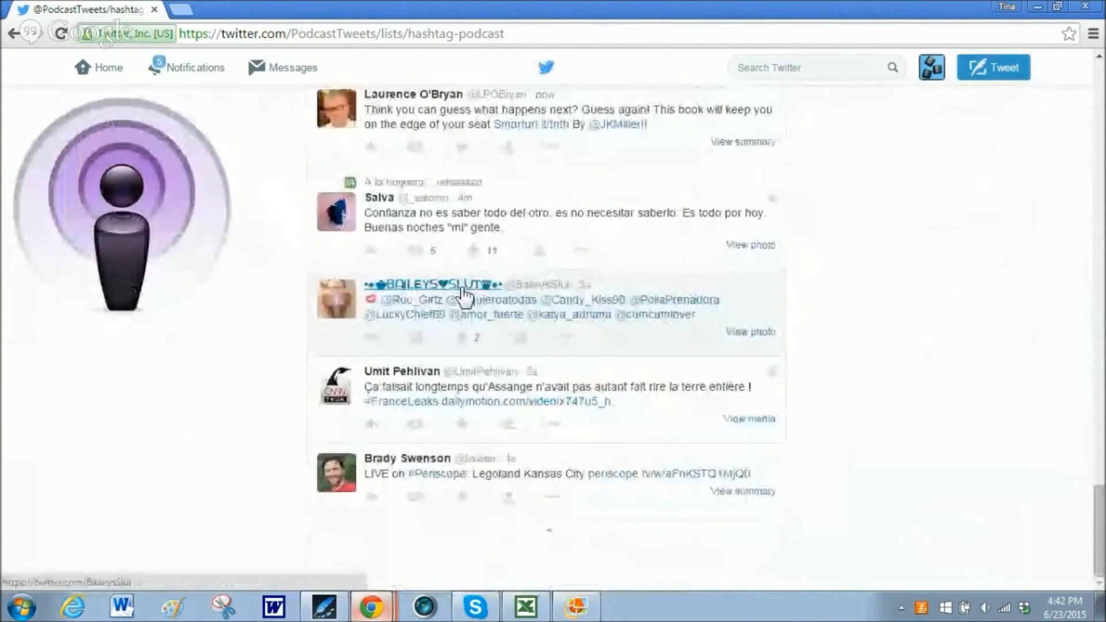
scroll(down, 3)
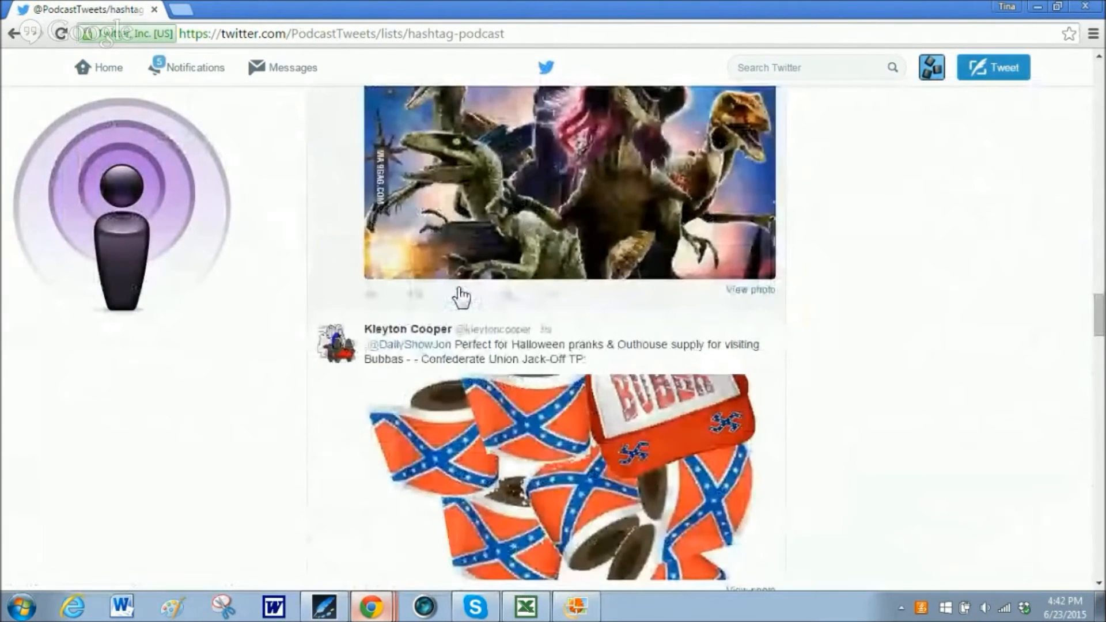
click(99, 67)
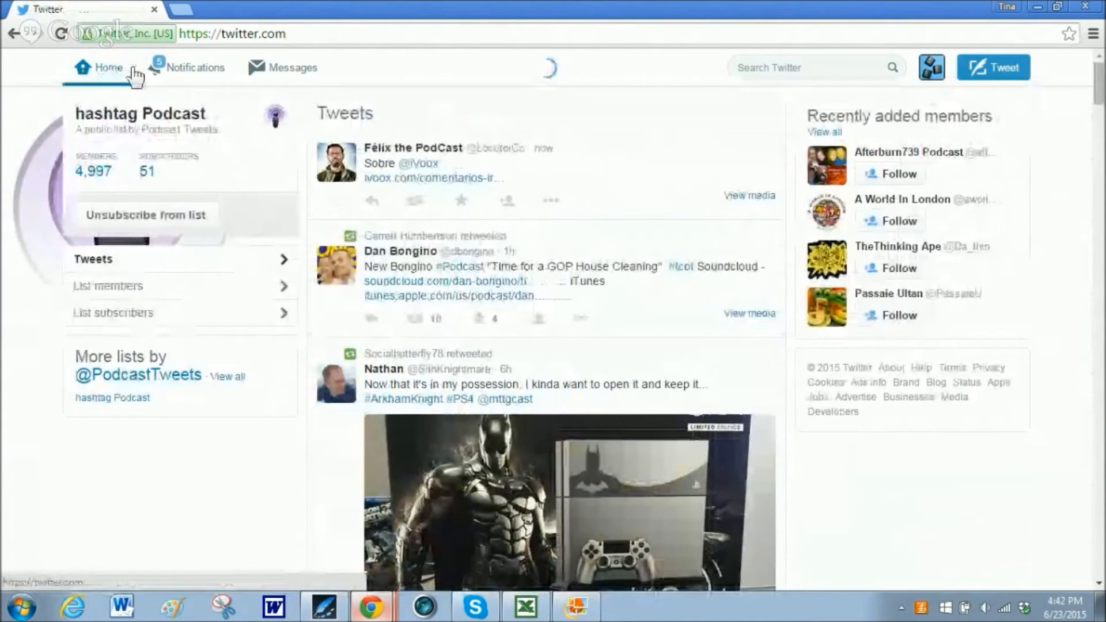
Load the 'View 1 new Tweet' banner so the newest tweet shows at the top.
click(107, 67)
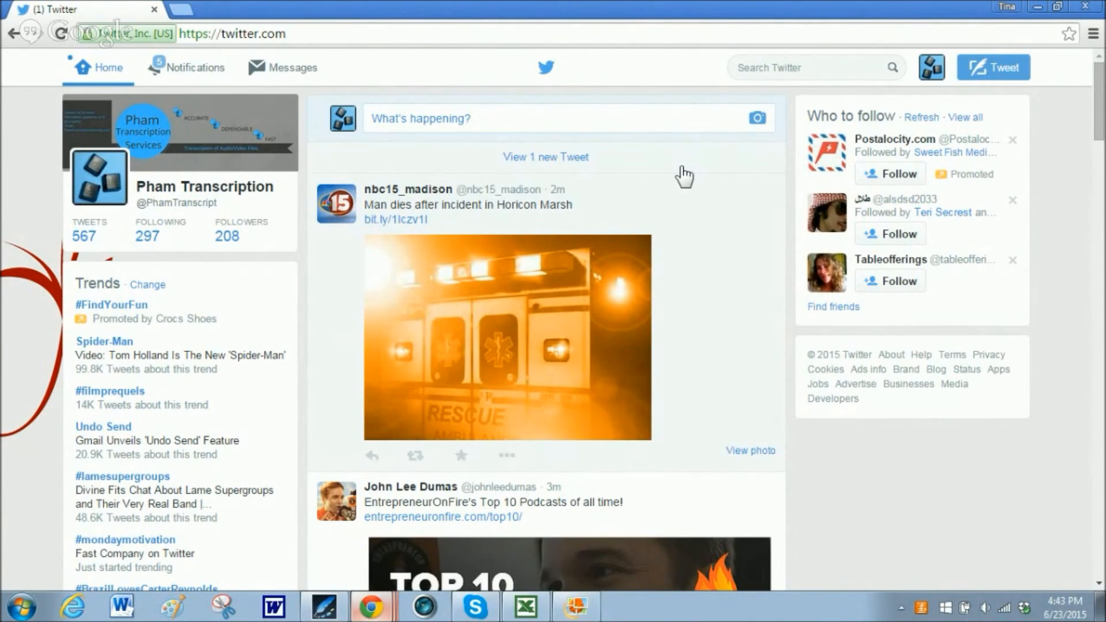
click(545, 157)
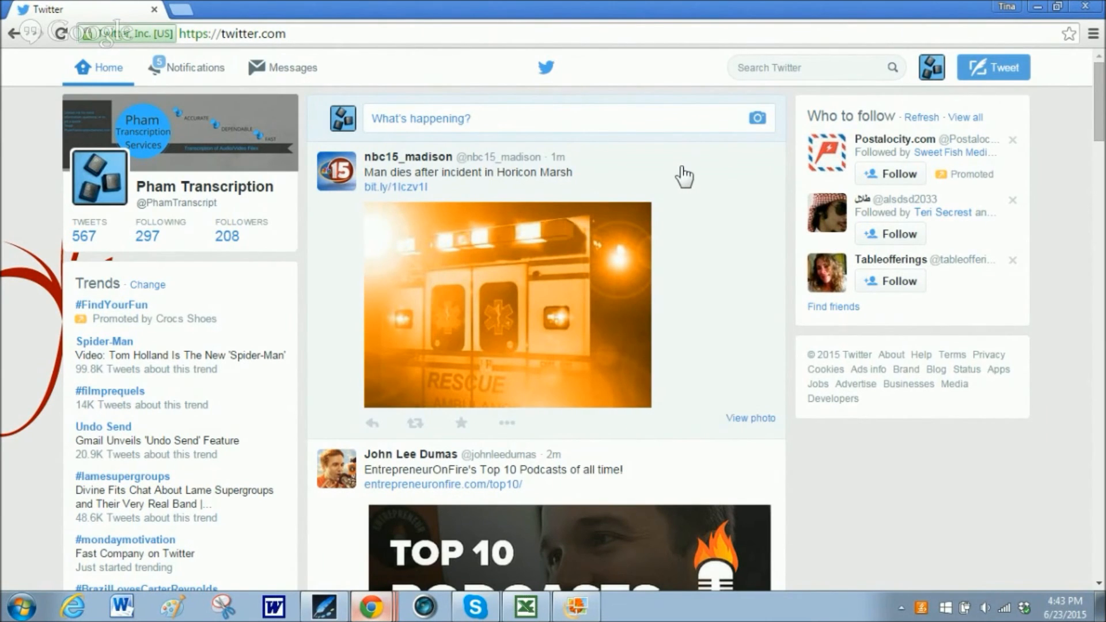